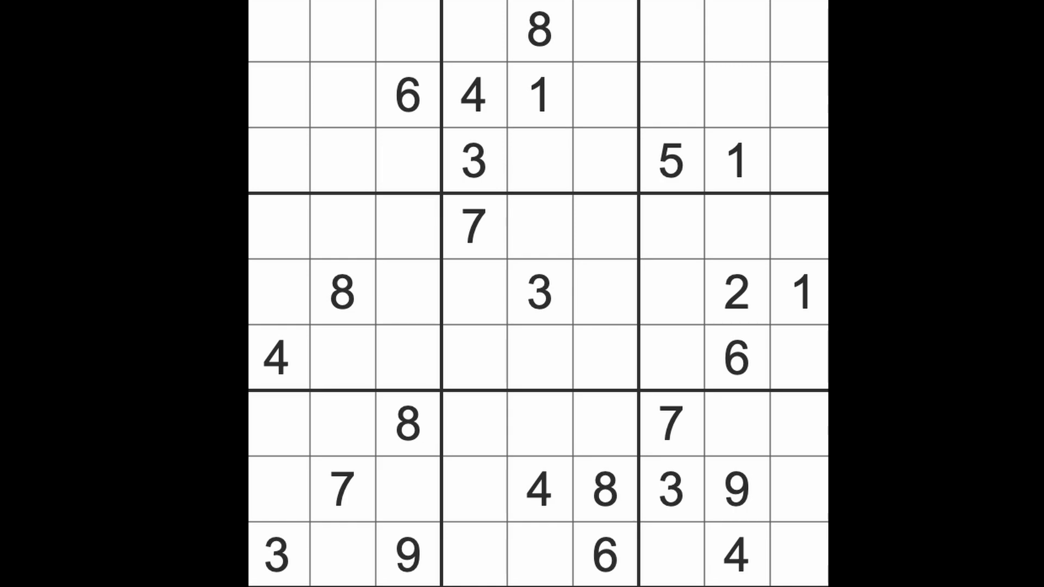
{"action": "mouse_move", "coordinate": [797, 330]}
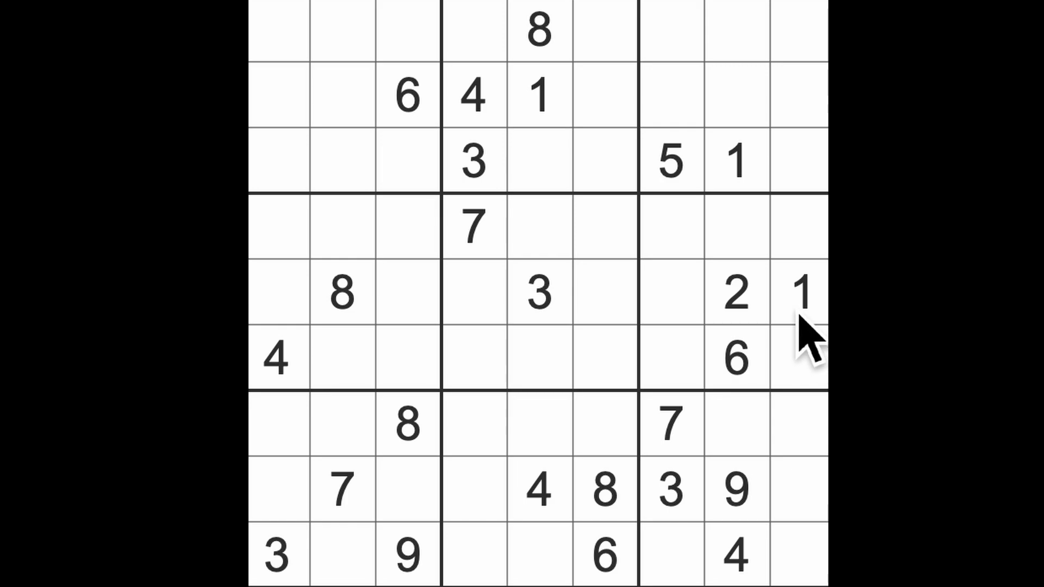
Enter a 1 in the bottom row's seventh cell and an 8 in the bottom-right cell
{"action": "left_click", "coordinate": [804, 293]}
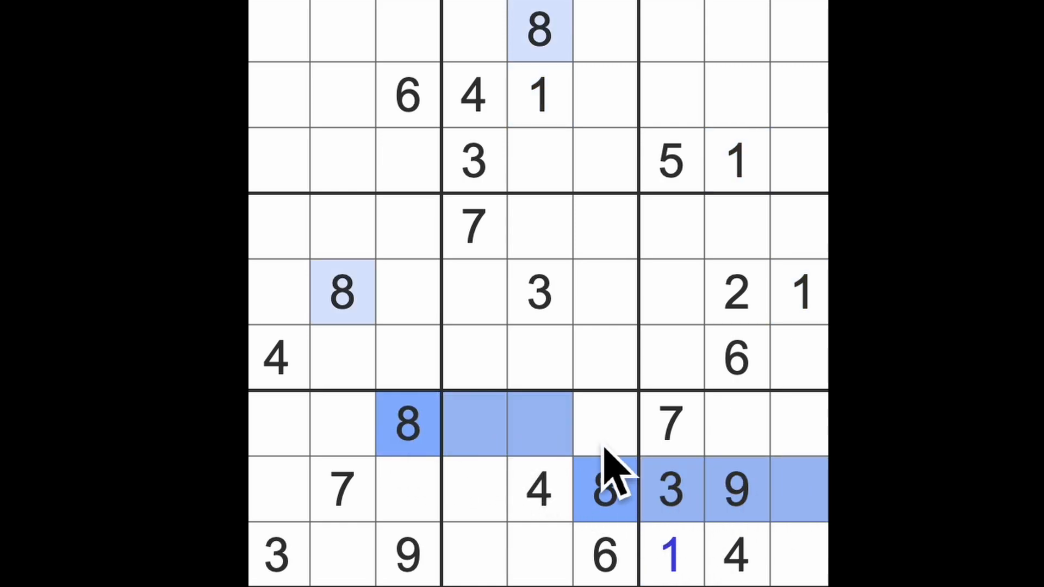
{"action": "left_click", "coordinate": [796, 561]}
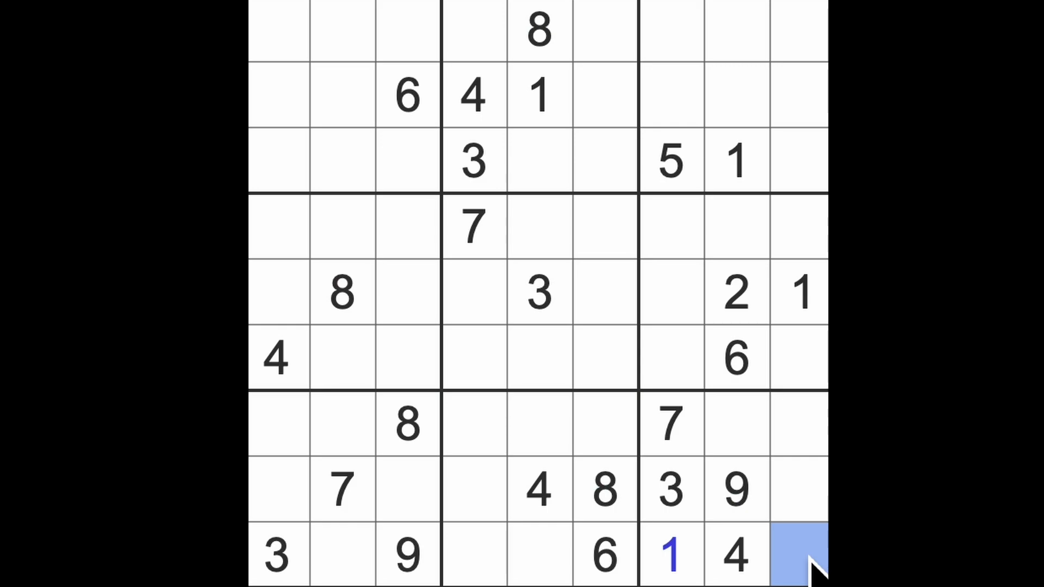
{"action": "left_click", "coordinate": [798, 555]}
{"action": "type", "text": "8"}
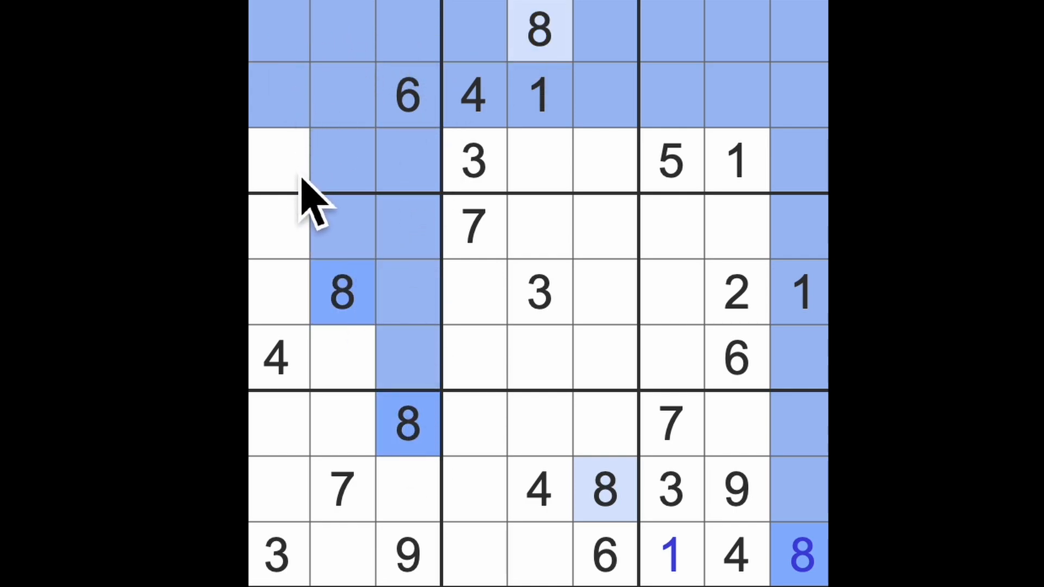
Enter 8s in row 3 column 1 and row 6 column 4
{"action": "left_click", "coordinate": [274, 158]}
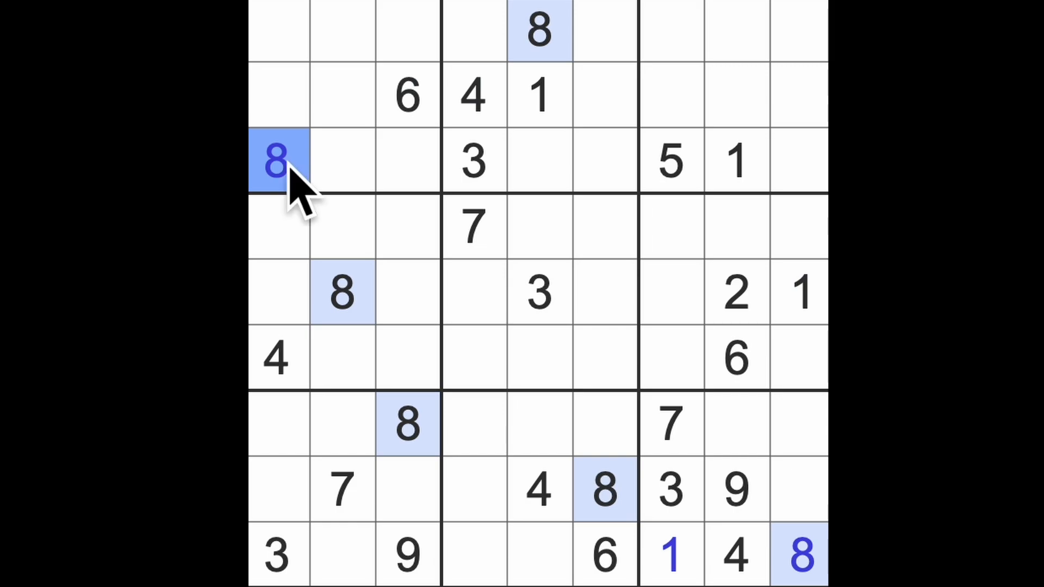
{"action": "mouse_move", "coordinate": [554, 108]}
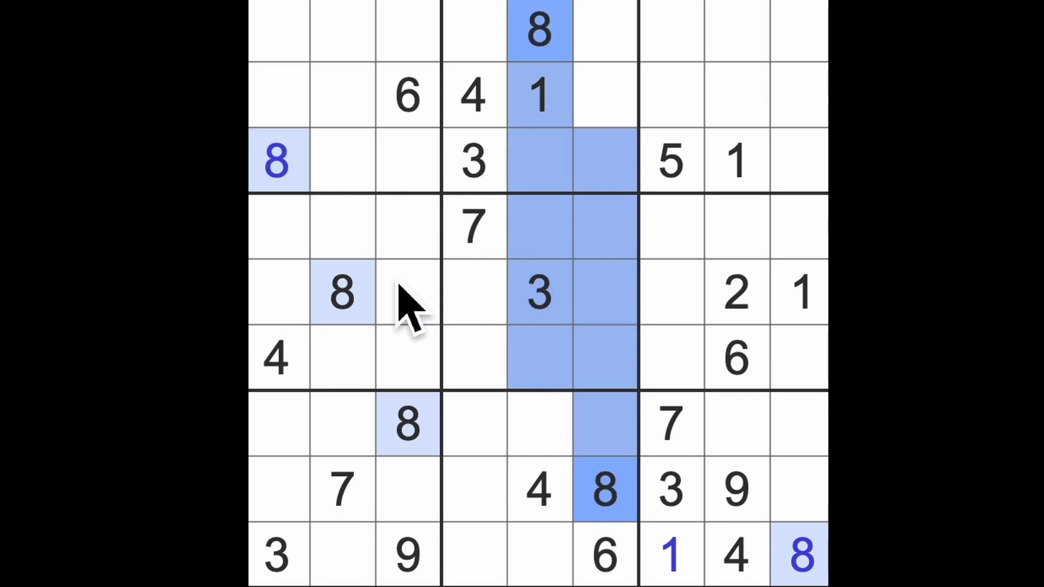
{"action": "left_click", "coordinate": [475, 363]}
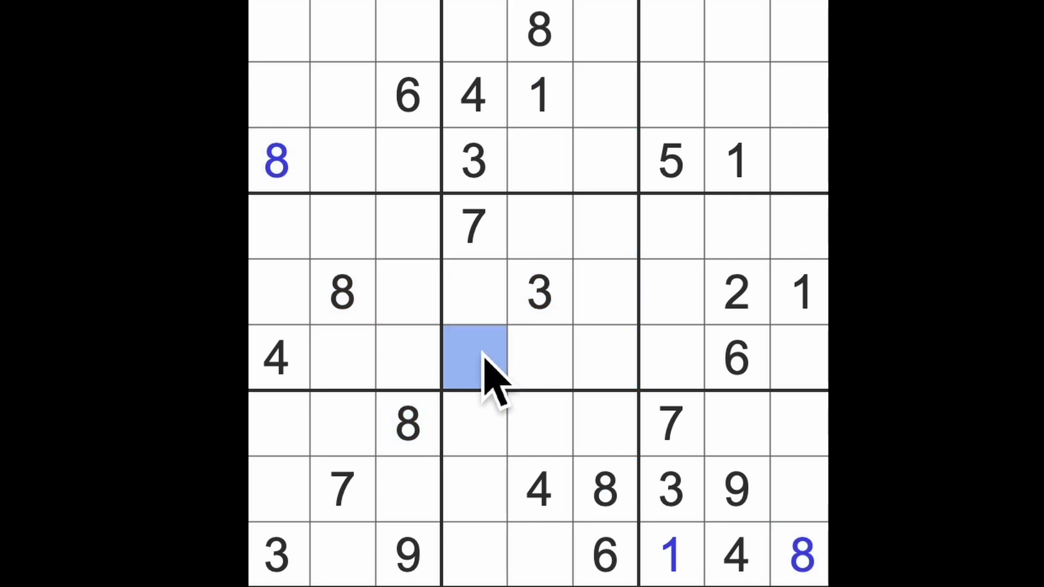
{"action": "type", "text": "8"}
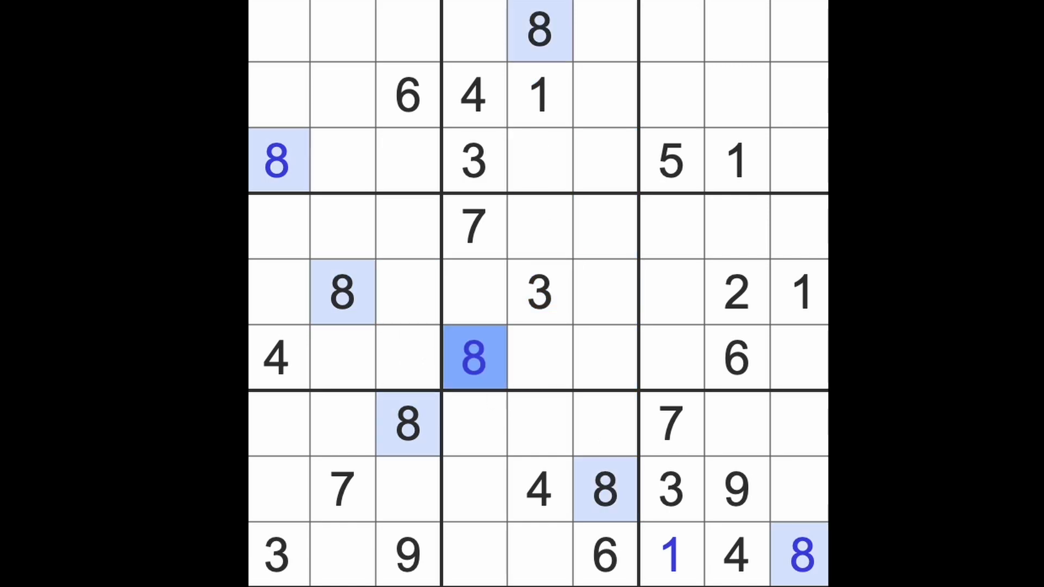
{"action": "mouse_move", "coordinate": [737, 252]}
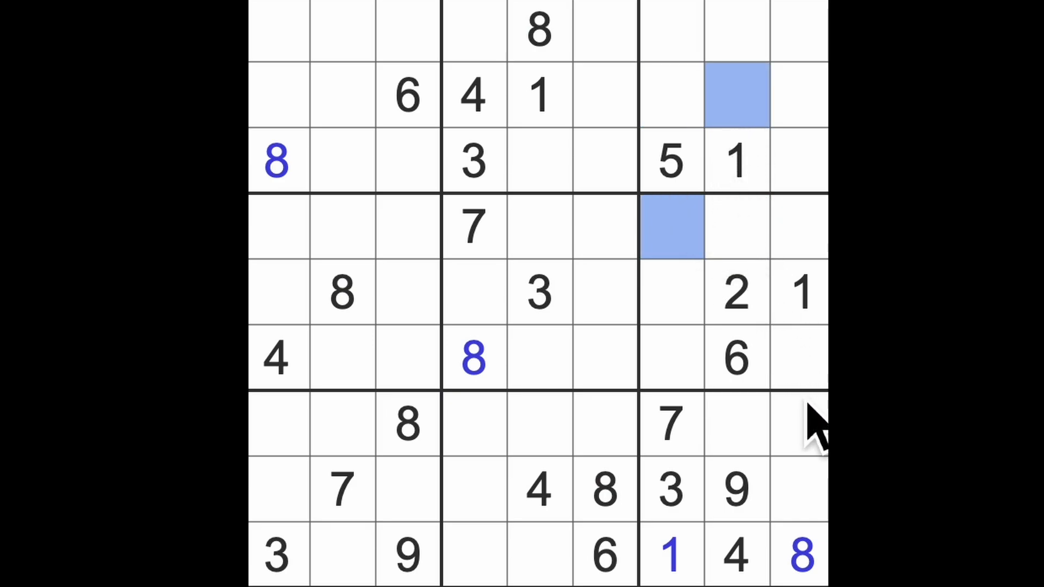
{"action": "left_click", "coordinate": [797, 427]}
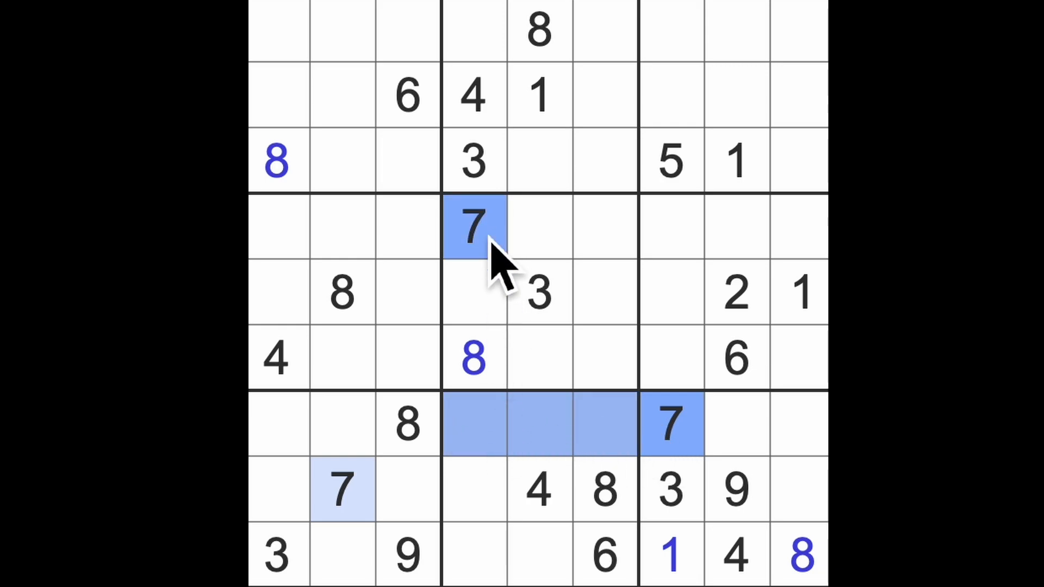
Enter a 7 in the bottom row's fifth cell and a 7 ending row six
{"action": "left_click", "coordinate": [541, 555]}
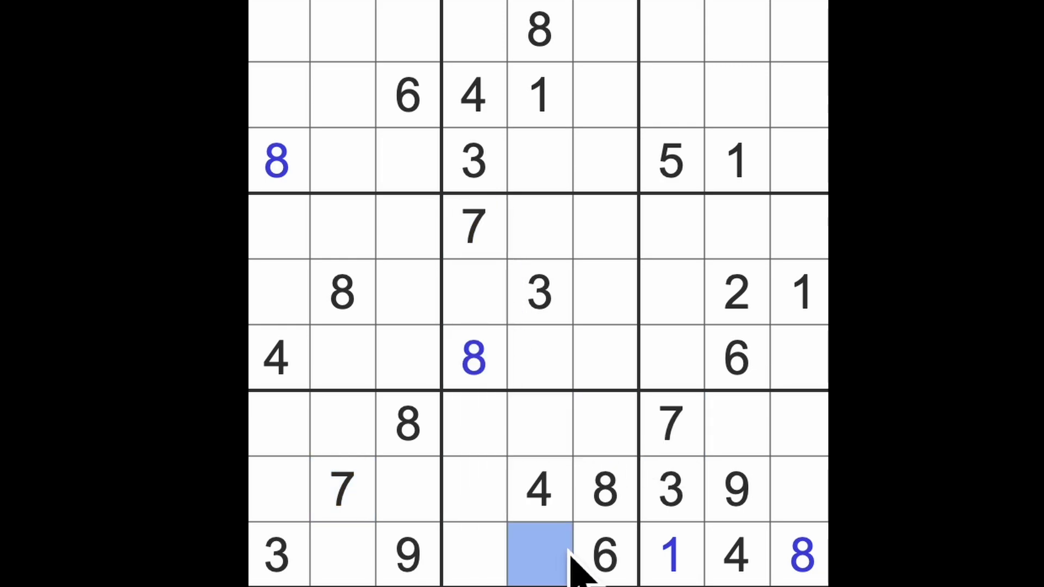
{"action": "type", "text": "7"}
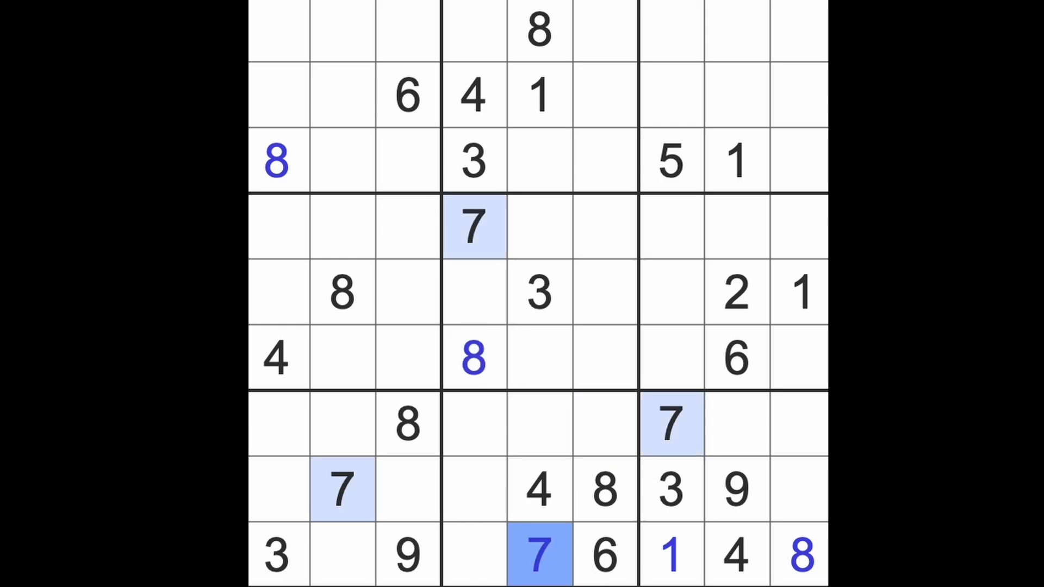
{"action": "left_click", "coordinate": [339, 556]}
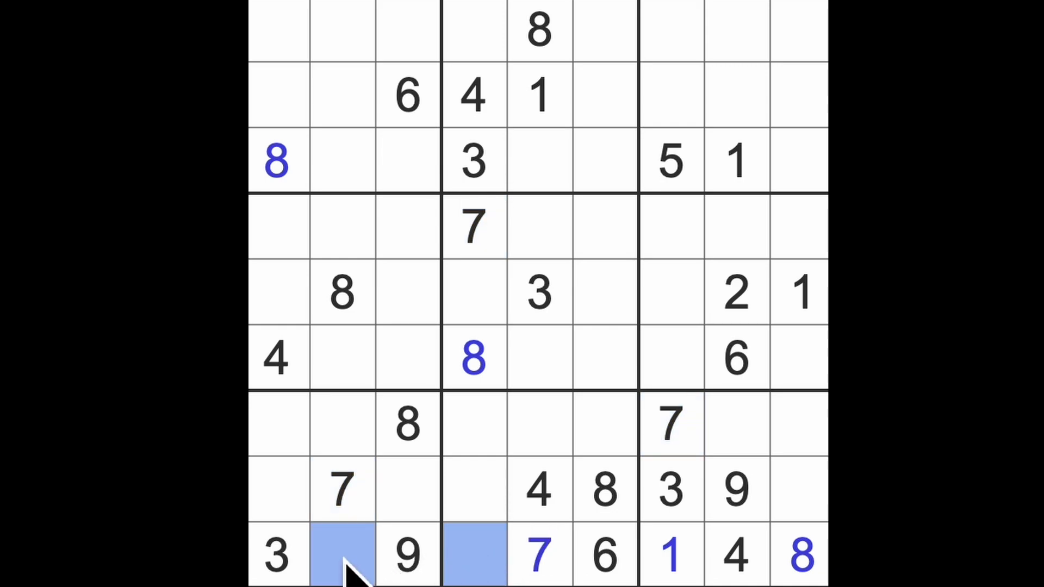
{"action": "mouse_move", "coordinate": [684, 458]}
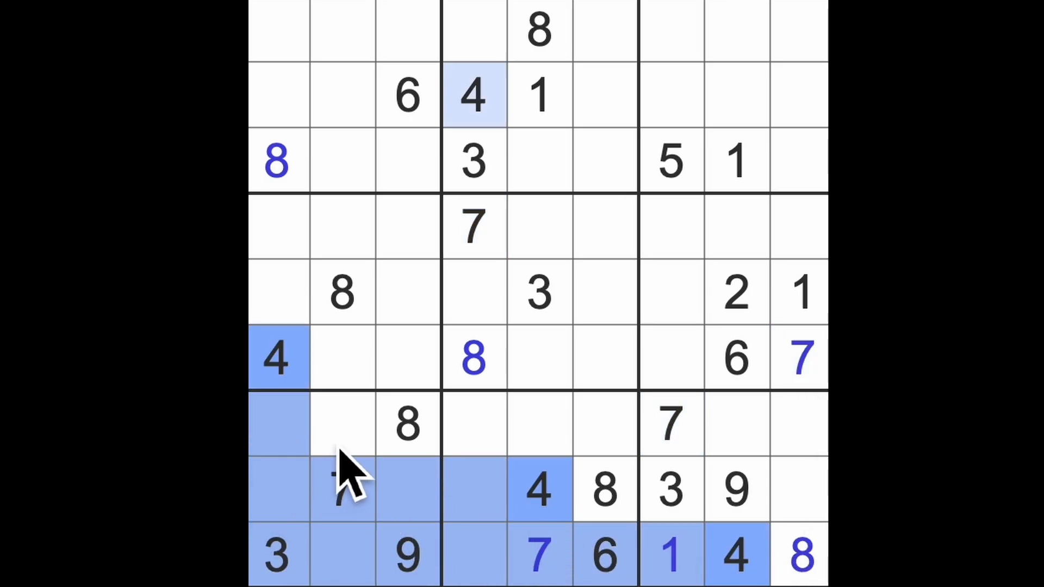
Enter a 4 in row 7 column 2 and a 3 in row 7 column 6
{"action": "left_click", "coordinate": [341, 424]}
{"action": "type", "text": "4"}
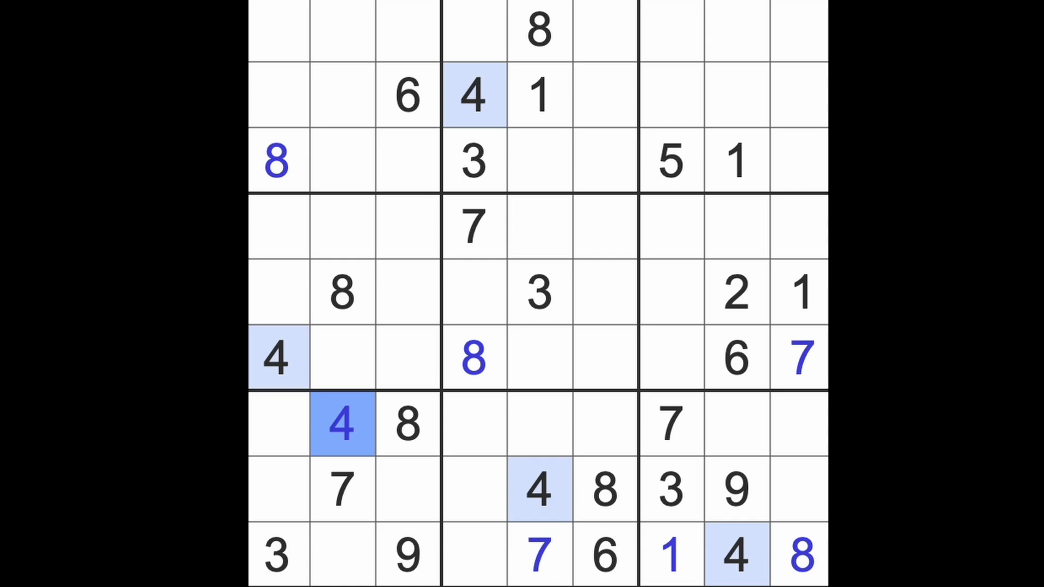
{"action": "mouse_move", "coordinate": [503, 233]}
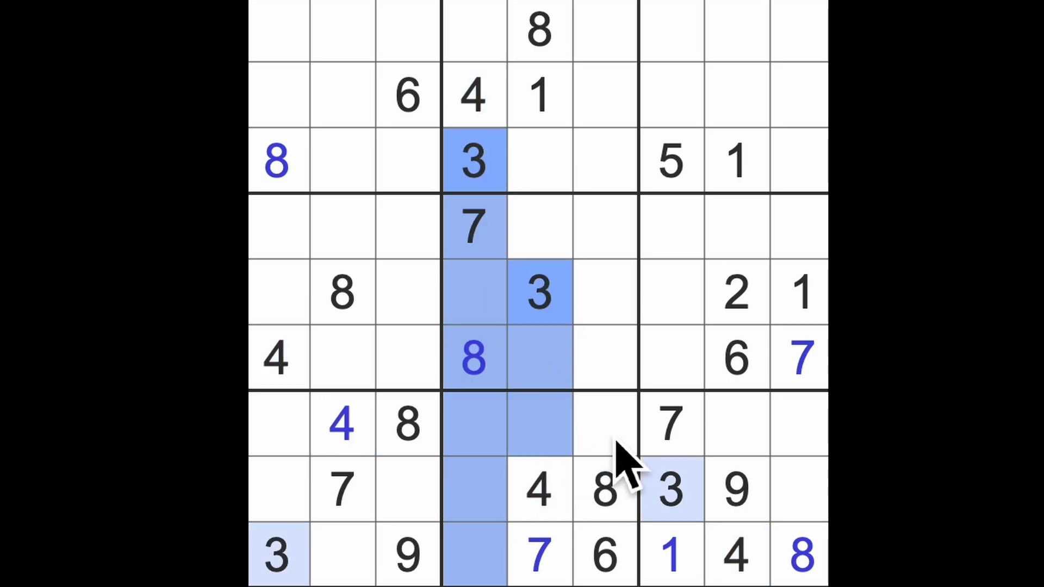
{"action": "left_click", "coordinate": [605, 426]}
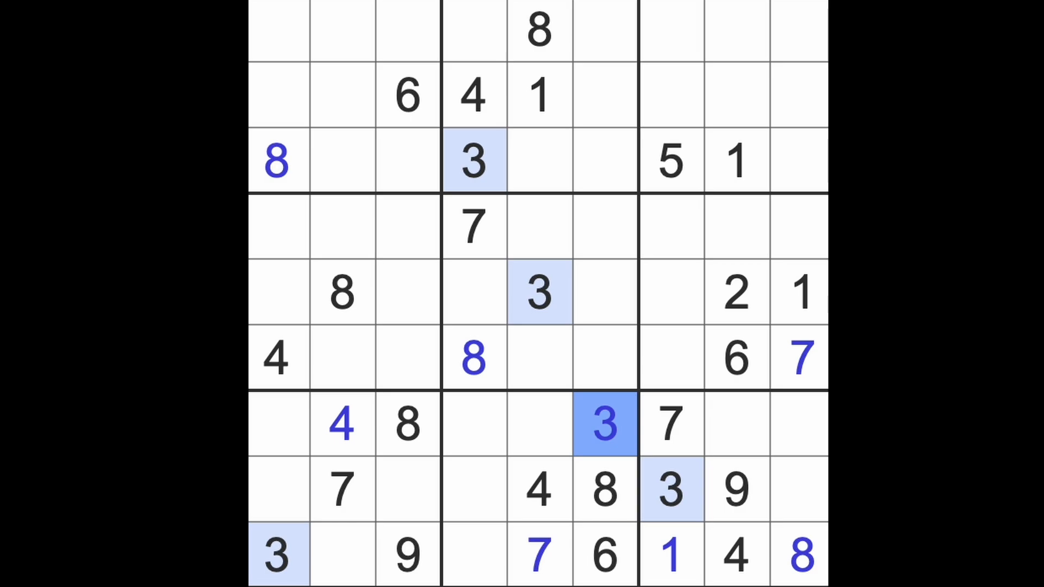
{"action": "mouse_move", "coordinate": [687, 185]}
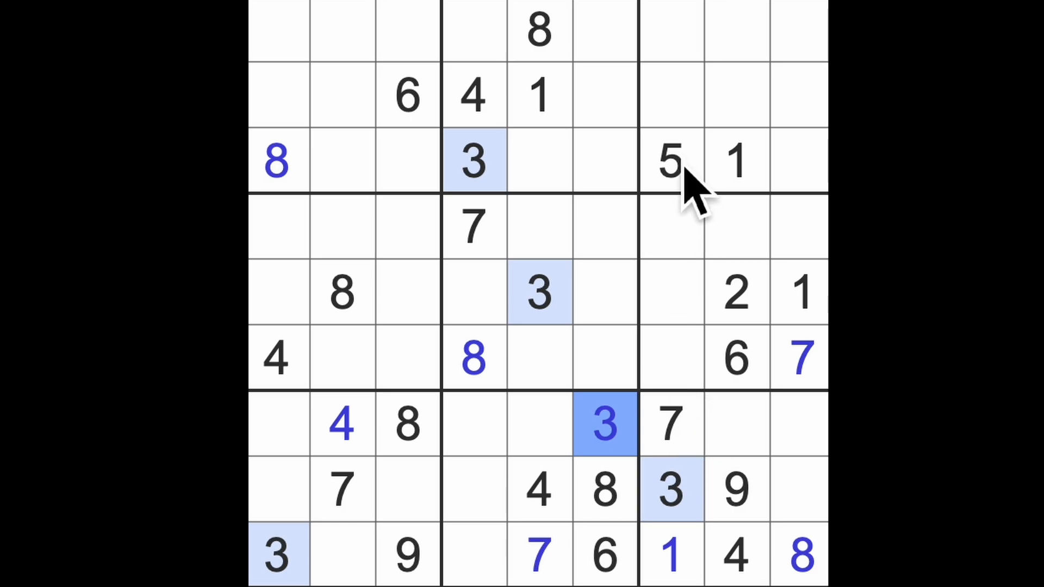
Check where the 4s sit, then enter a 4 in the centre box's top-right cell
{"action": "left_click", "coordinate": [670, 494]}
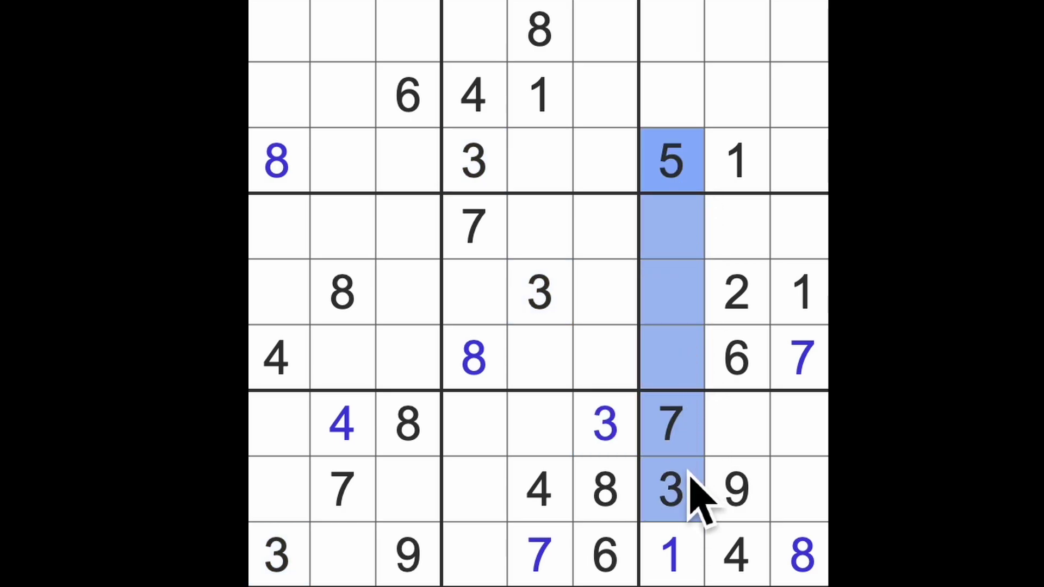
{"action": "mouse_move", "coordinate": [690, 320]}
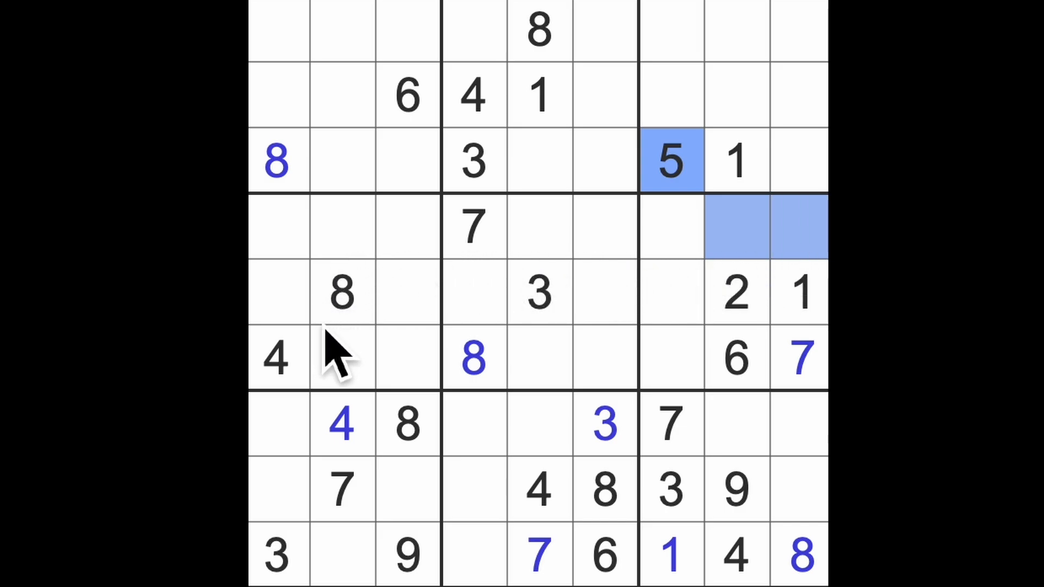
{"action": "mouse_move", "coordinate": [370, 365]}
{"action": "type", "text": "9"}
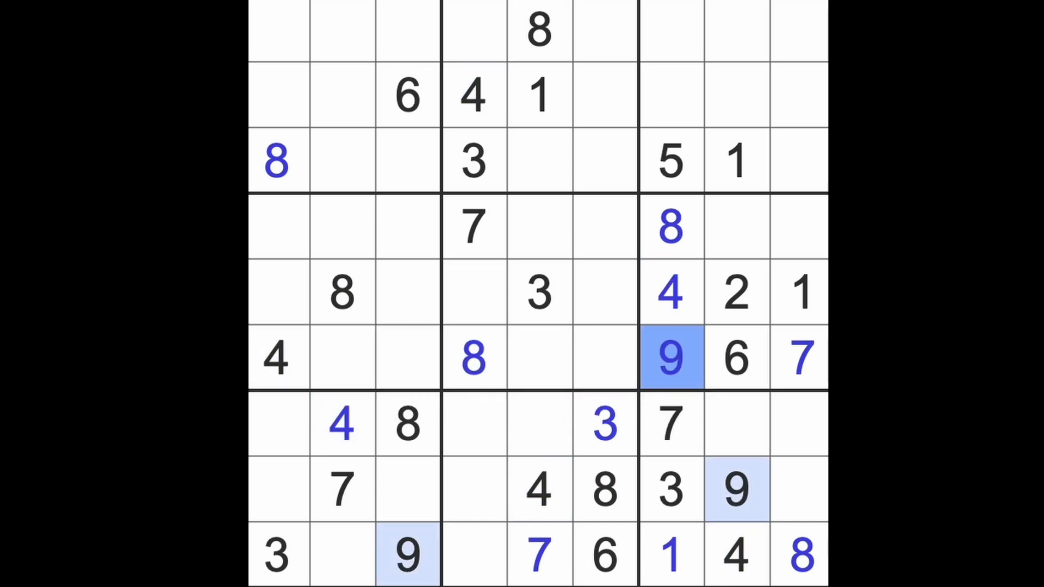
{"action": "left_click", "coordinate": [672, 292]}
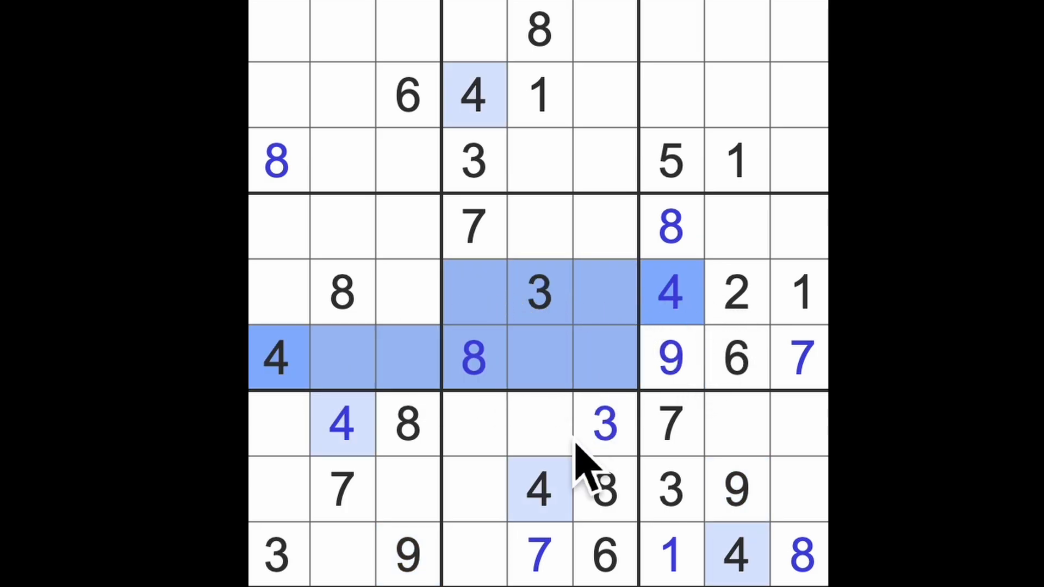
{"action": "left_click", "coordinate": [600, 226]}
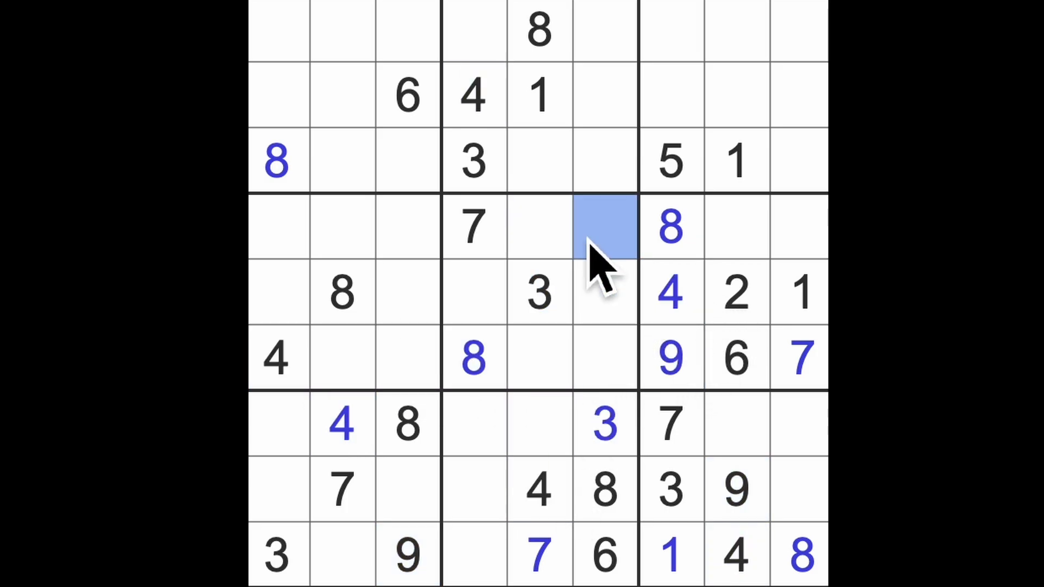
{"action": "left_click", "coordinate": [602, 228]}
{"action": "type", "text": "4"}
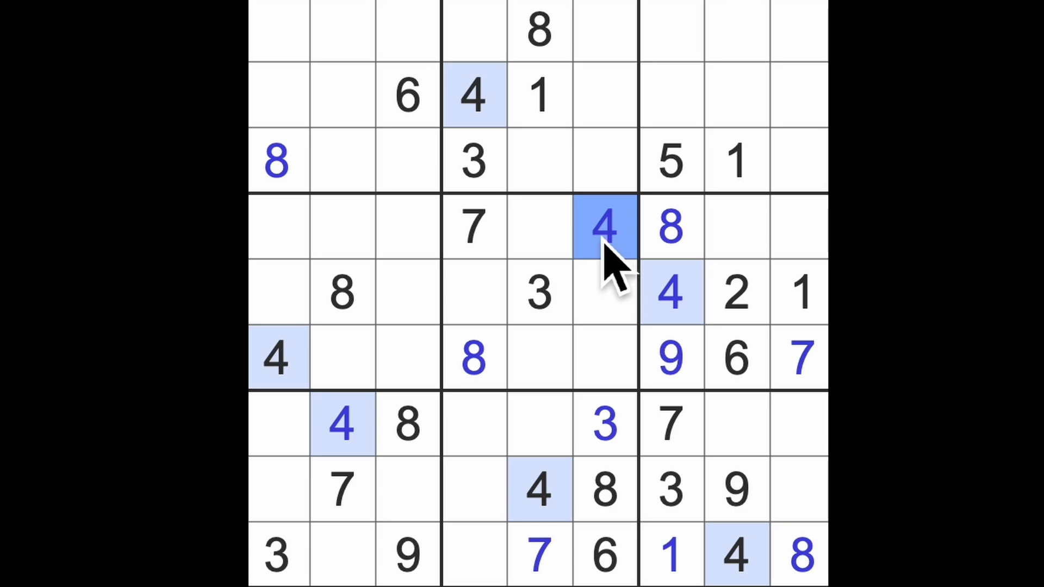
{"action": "mouse_move", "coordinate": [593, 270]}
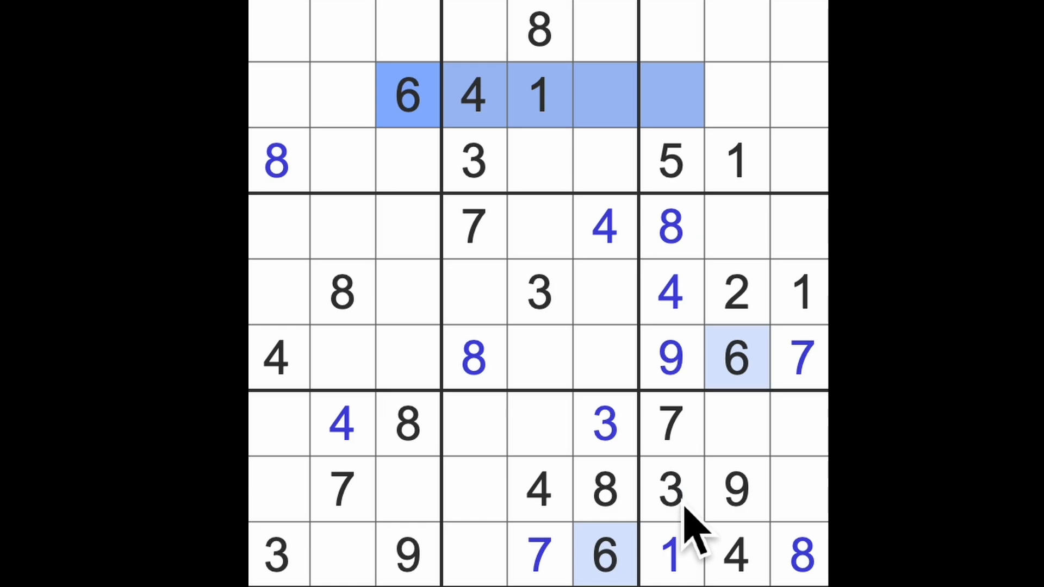
{"action": "mouse_move", "coordinate": [442, 114]}
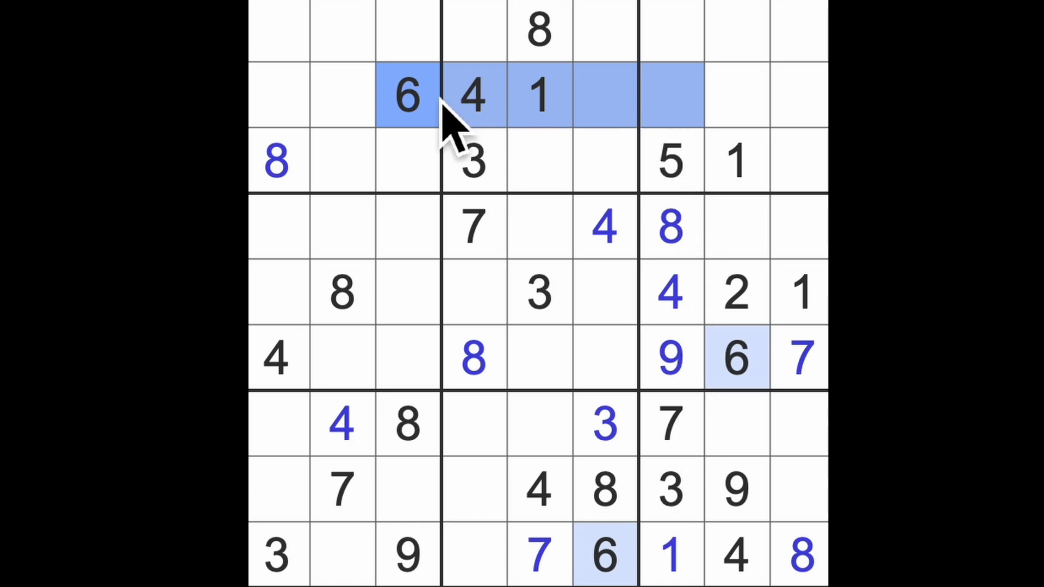
Enter a 6 in row 1 column 7 and a 2 in row 2 column 7
{"action": "left_click", "coordinate": [671, 30]}
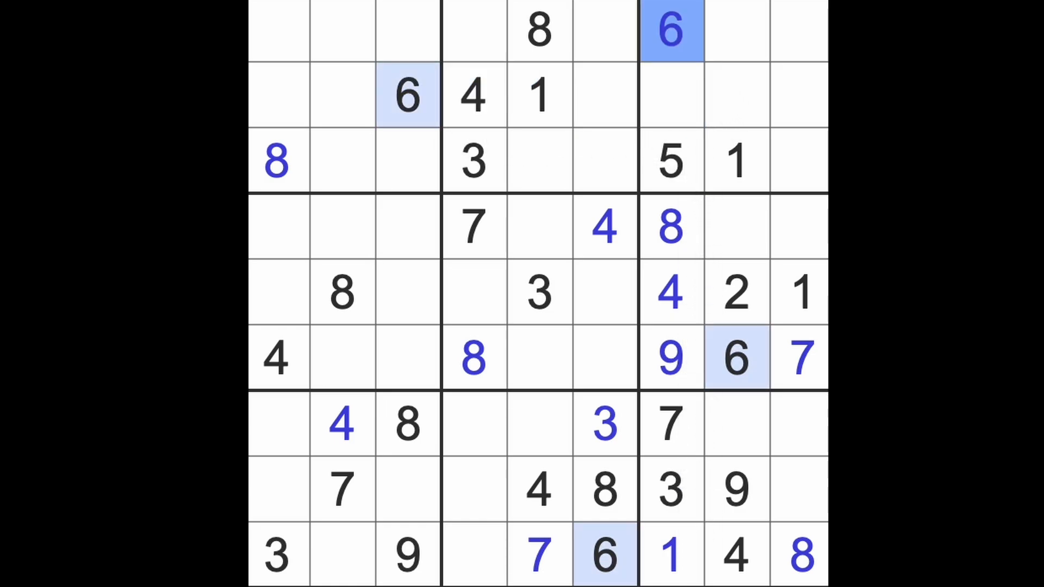
{"action": "left_click", "coordinate": [672, 95]}
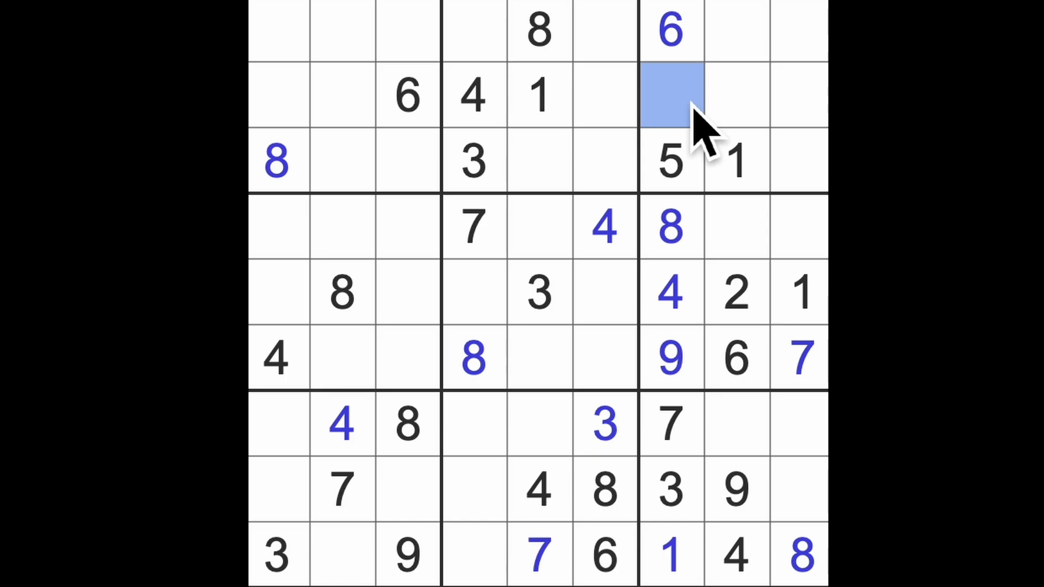
{"action": "type", "text": "2"}
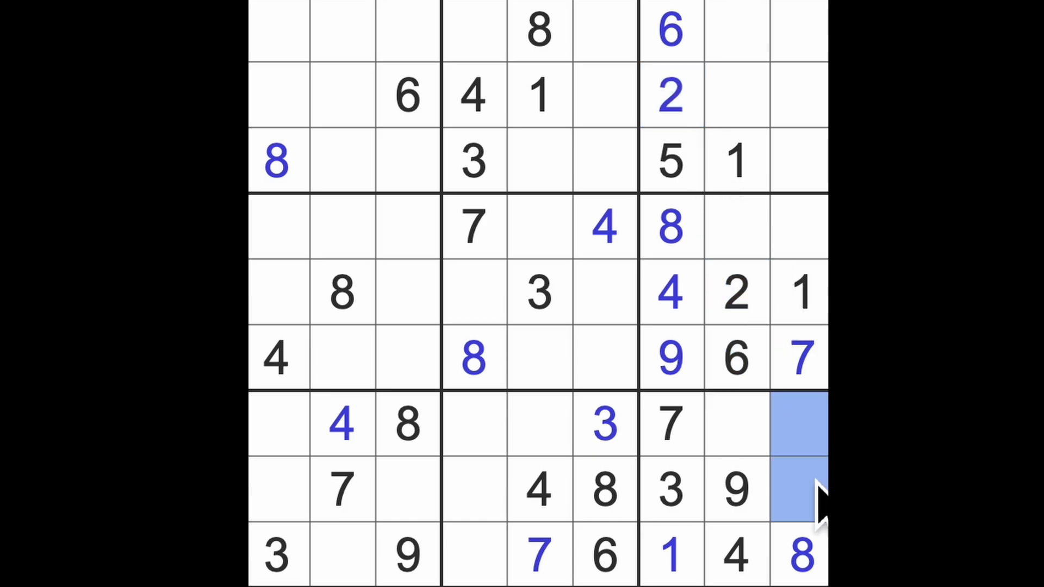
Enter a 5 in row 7 column 8, then 3 and 5 ending row 4
{"action": "left_click", "coordinate": [735, 426]}
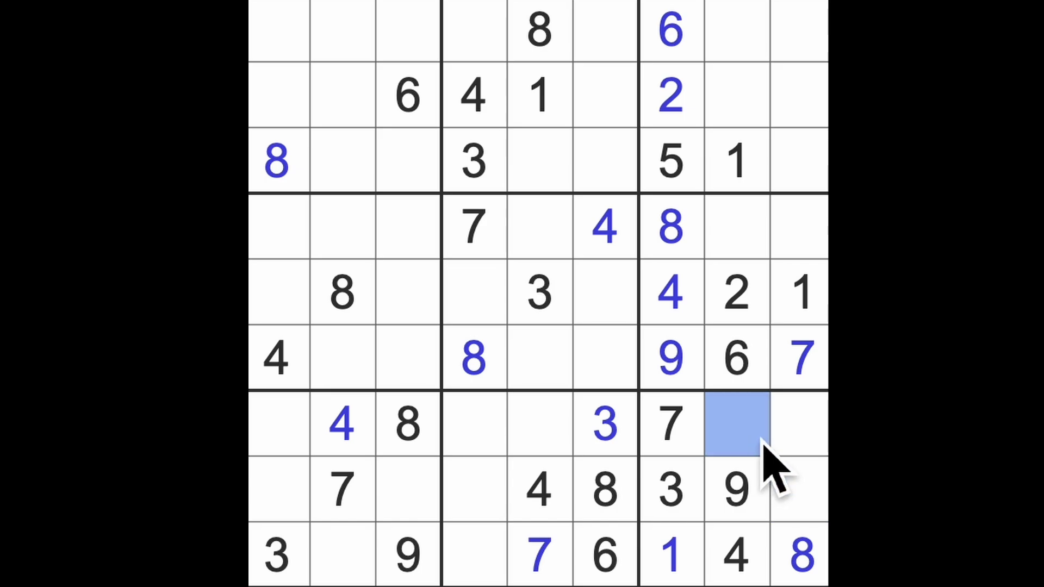
{"action": "type", "text": "5"}
{"action": "left_click", "coordinate": [737, 226]}
{"action": "type", "text": "3"}
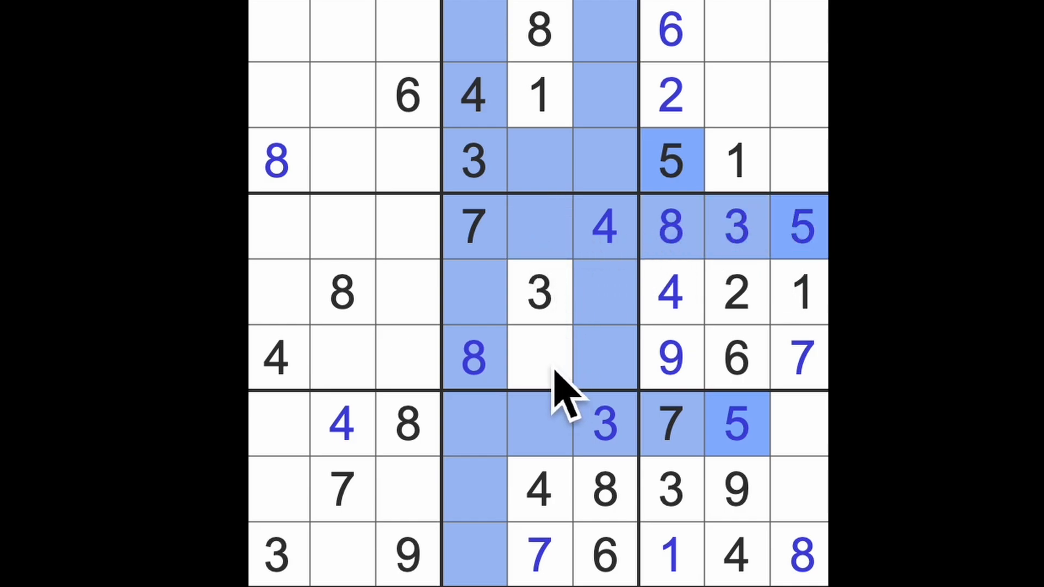
Enter a 5 in row 6 column 5, a 1 in row 6 column 6 and a 2 in row 4 column 5
{"action": "left_click", "coordinate": [541, 357]}
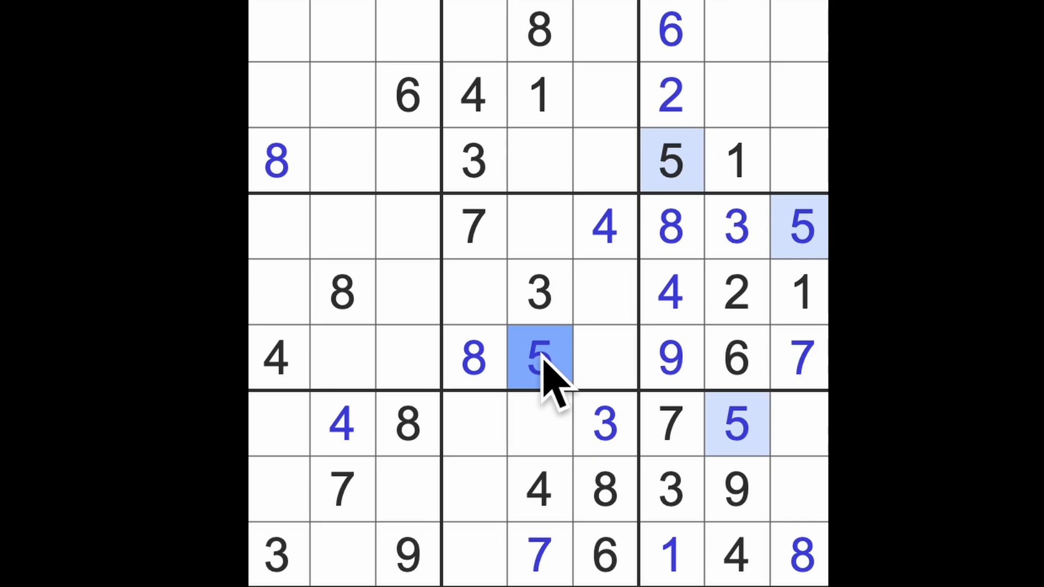
{"action": "mouse_move", "coordinate": [804, 332]}
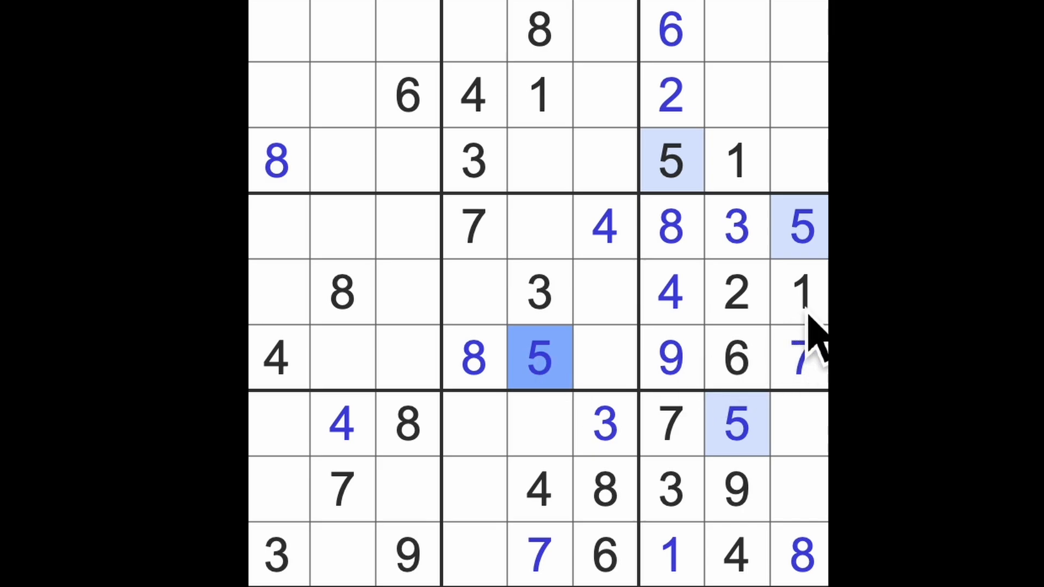
{"action": "left_click", "coordinate": [601, 358]}
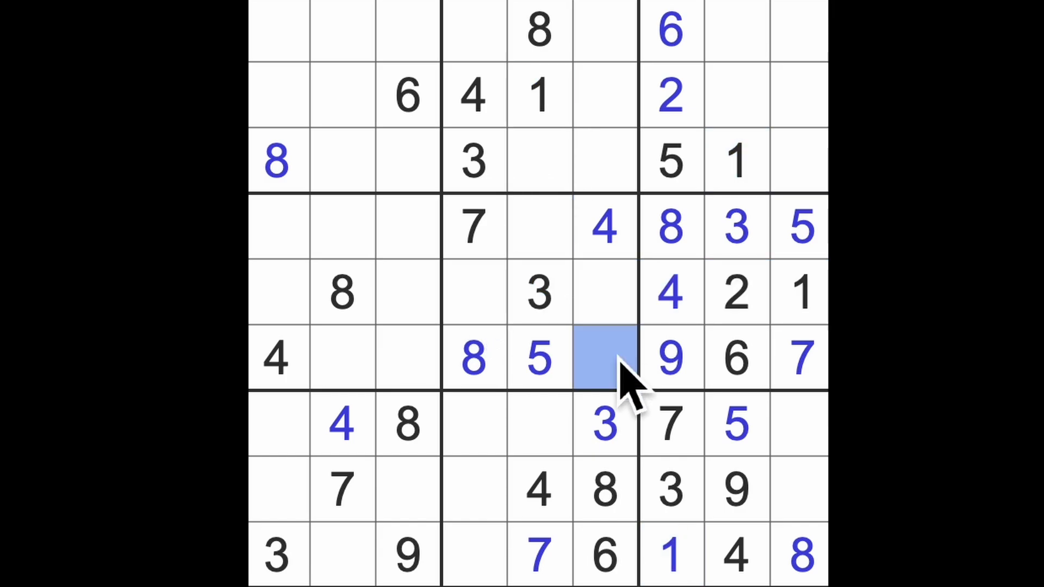
{"action": "type", "text": "1"}
{"action": "left_click", "coordinate": [539, 226]}
{"action": "type", "text": "2"}
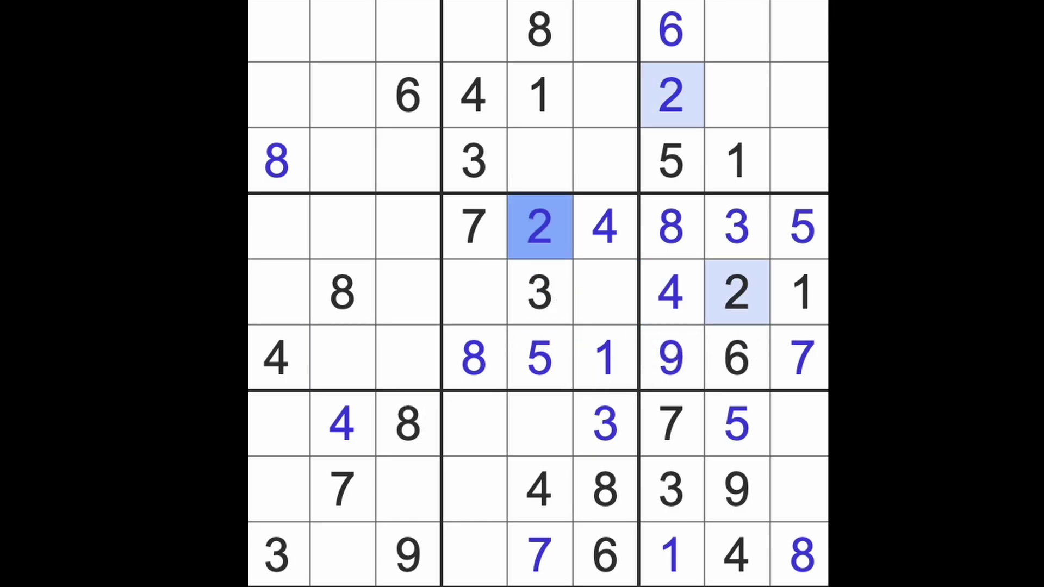
Check the 1s and 6s, then enter a 1 in row 4 column 3 and a 6 in row 3 column 5
{"action": "left_click", "coordinate": [405, 358]}
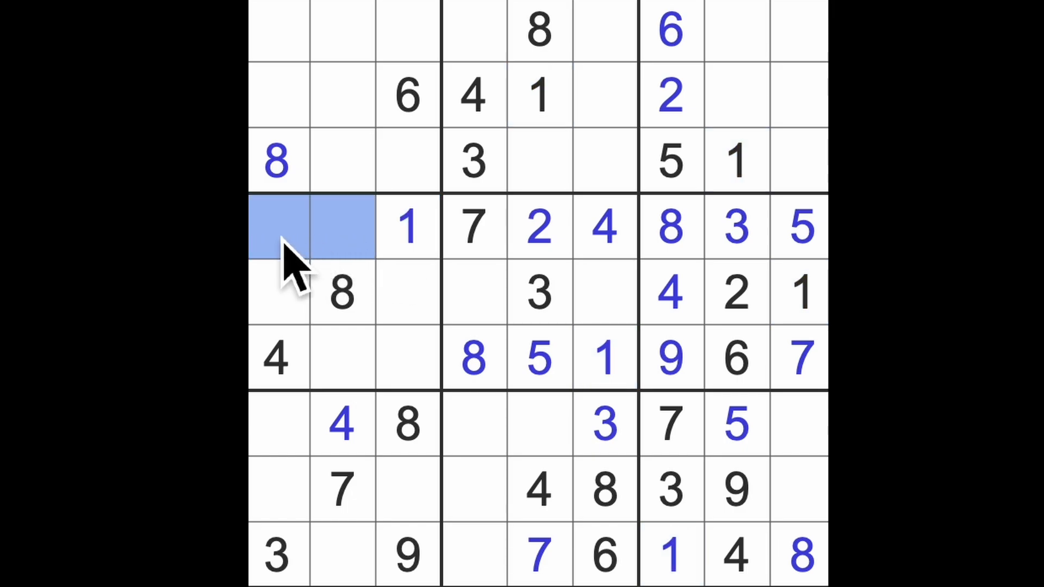
{"action": "left_click", "coordinate": [339, 357]}
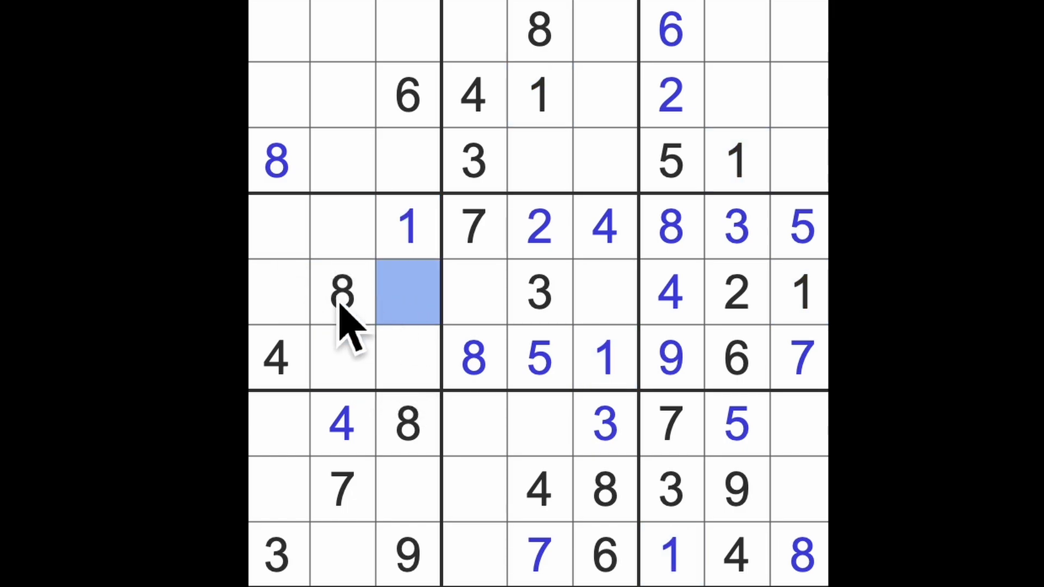
{"action": "left_click", "coordinate": [274, 292]}
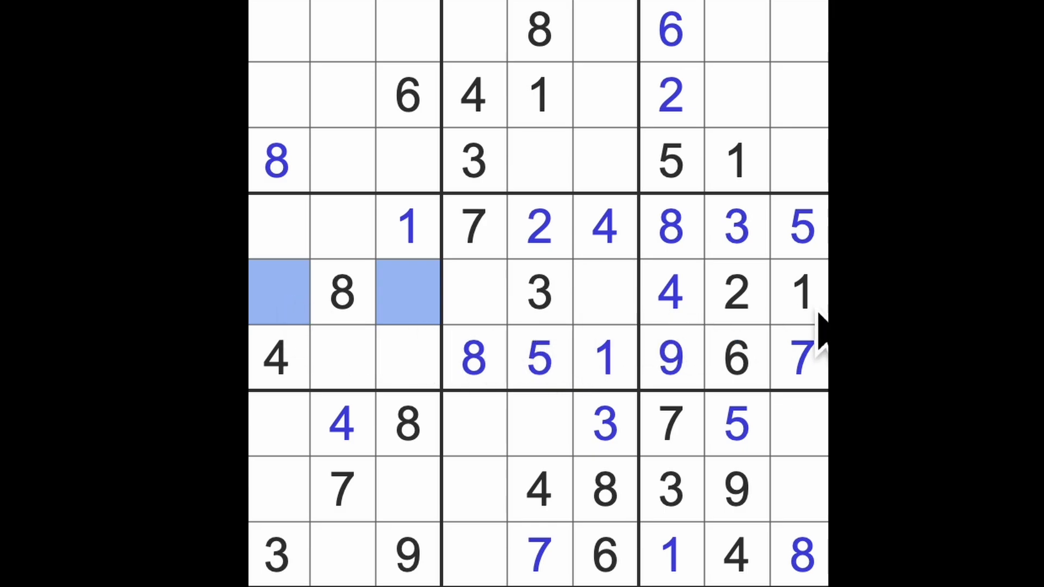
{"action": "left_click", "coordinate": [800, 292]}
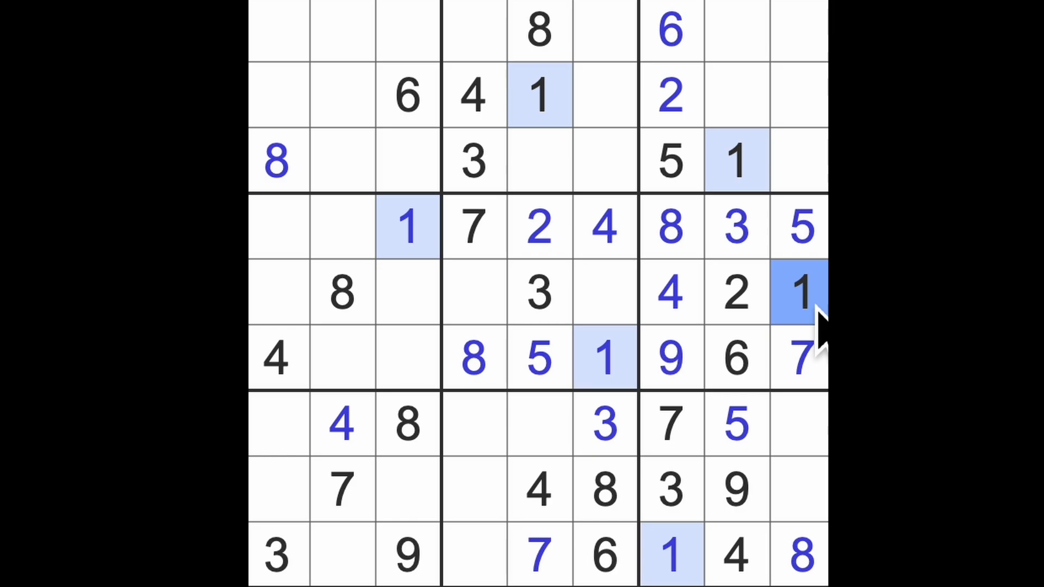
{"action": "left_click", "coordinate": [602, 554]}
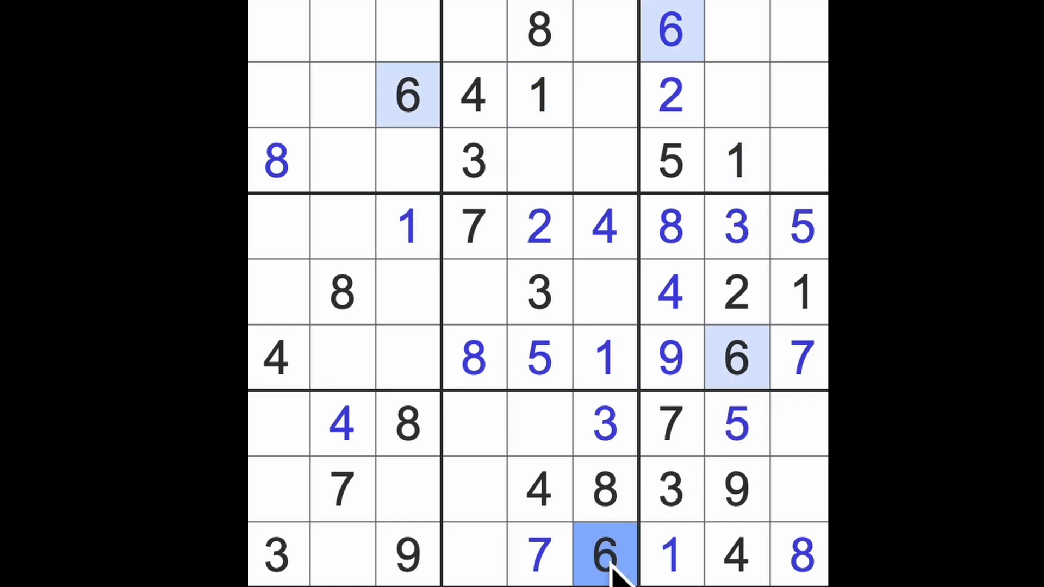
{"action": "left_click", "coordinate": [470, 33]}
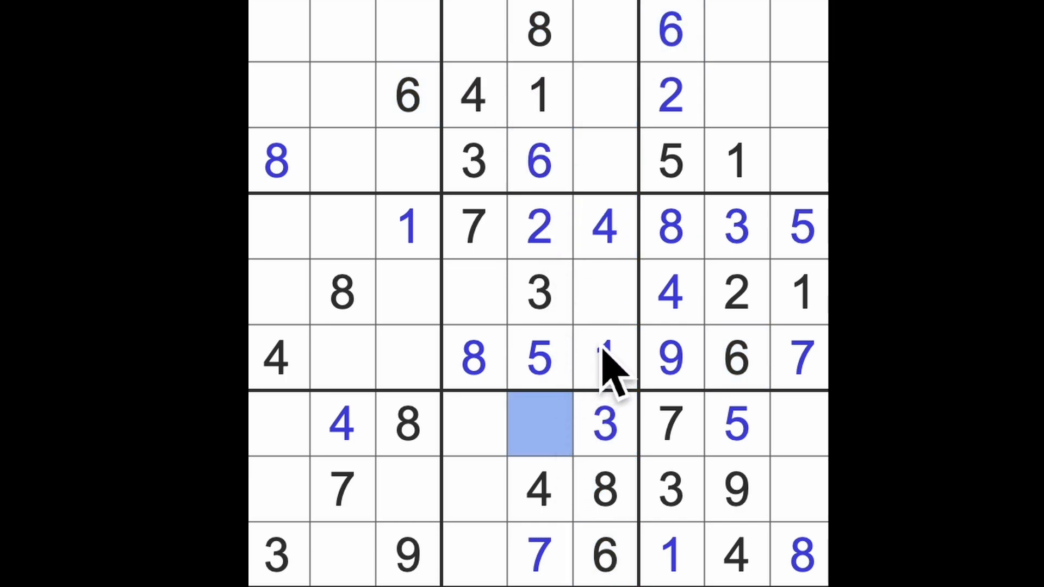
Enter a 9 in row 7 column 5 and mark candidate cells in columns 4 and 6
{"action": "type", "text": "9"}
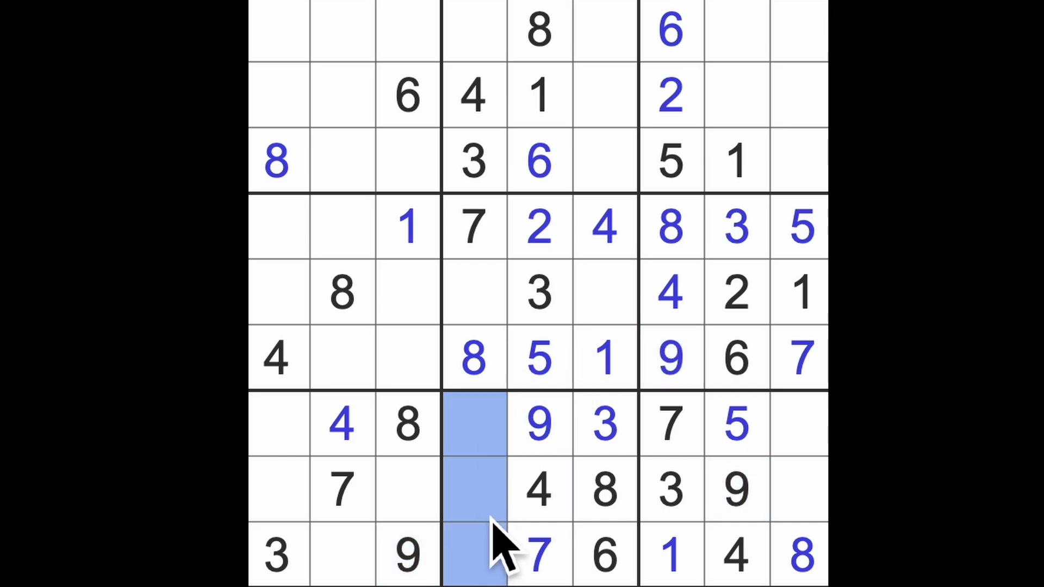
{"action": "mouse_move", "coordinate": [476, 505]}
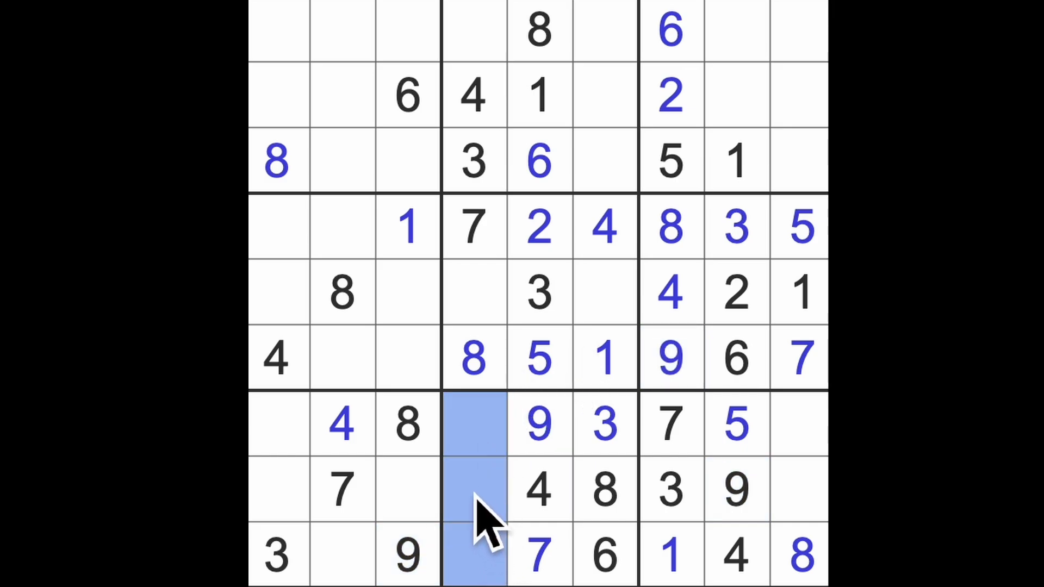
{"action": "left_click", "coordinate": [669, 554]}
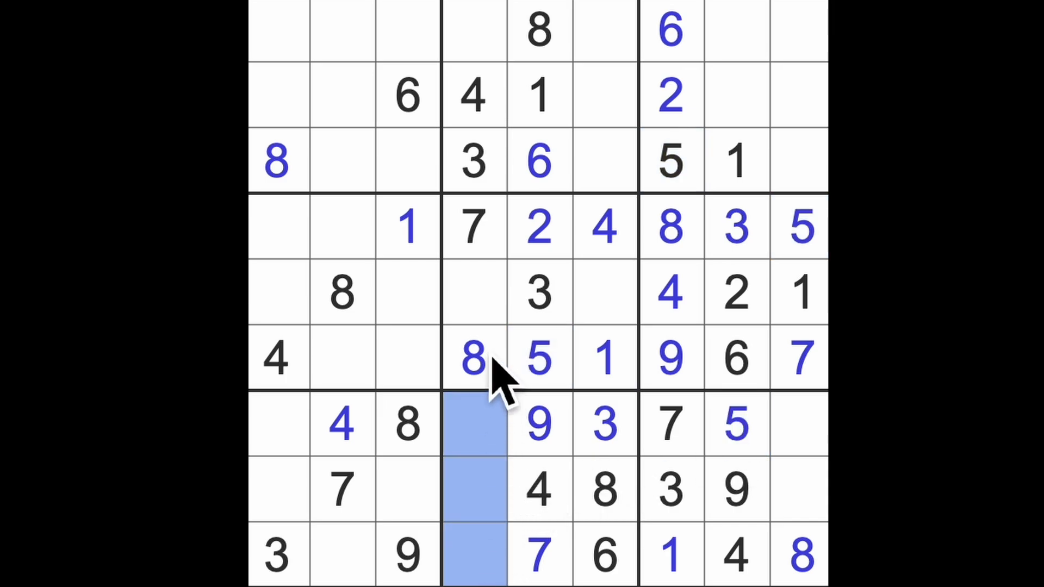
{"action": "mouse_move", "coordinate": [615, 187]}
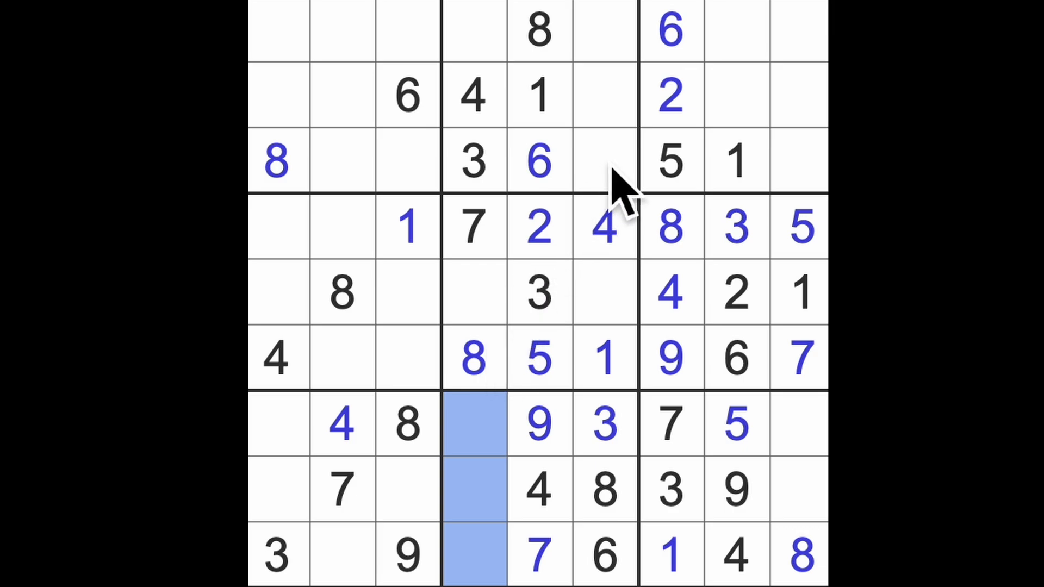
{"action": "left_click", "coordinate": [605, 27]}
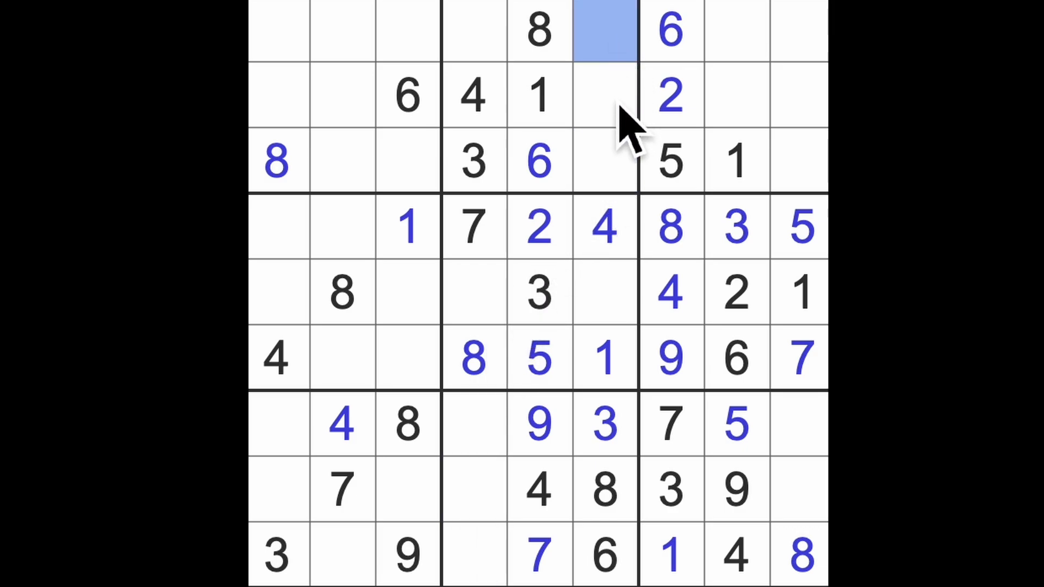
{"action": "left_click", "coordinate": [603, 96]}
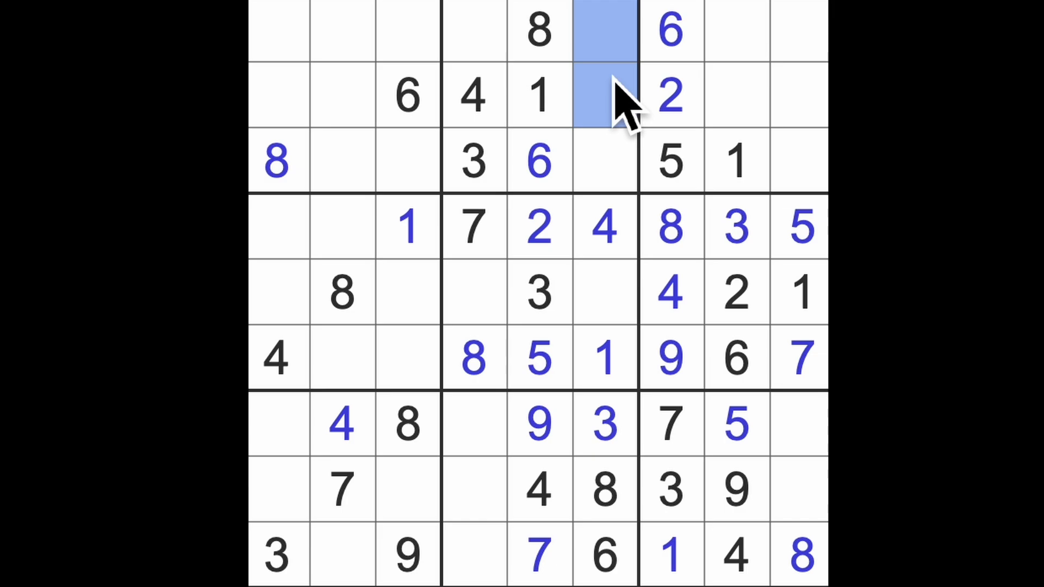
{"action": "mouse_move", "coordinate": [621, 108]}
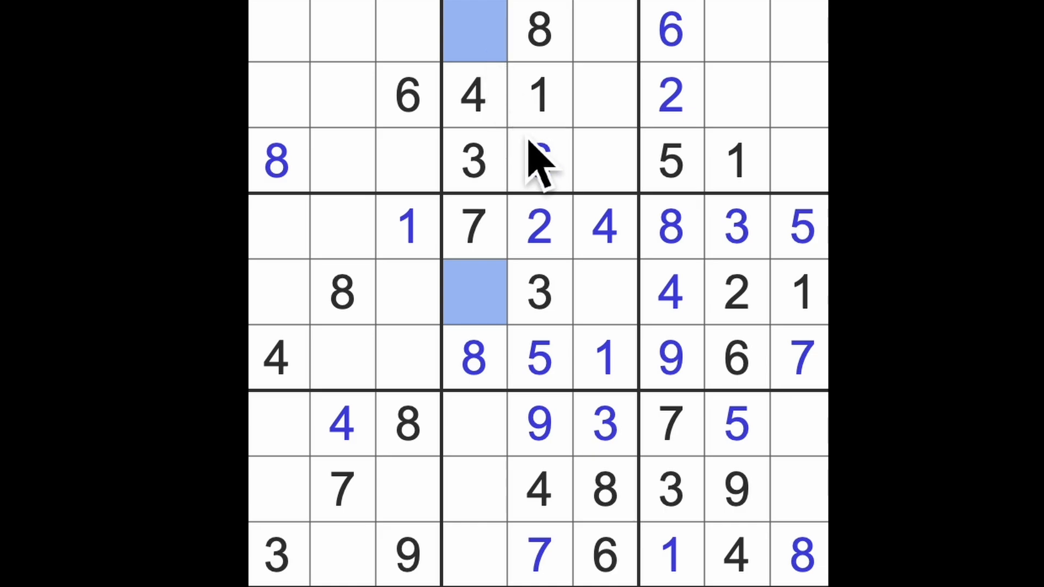
Check where the 6s sit and enter a 6 in row 5 column 4
{"action": "left_click", "coordinate": [540, 160]}
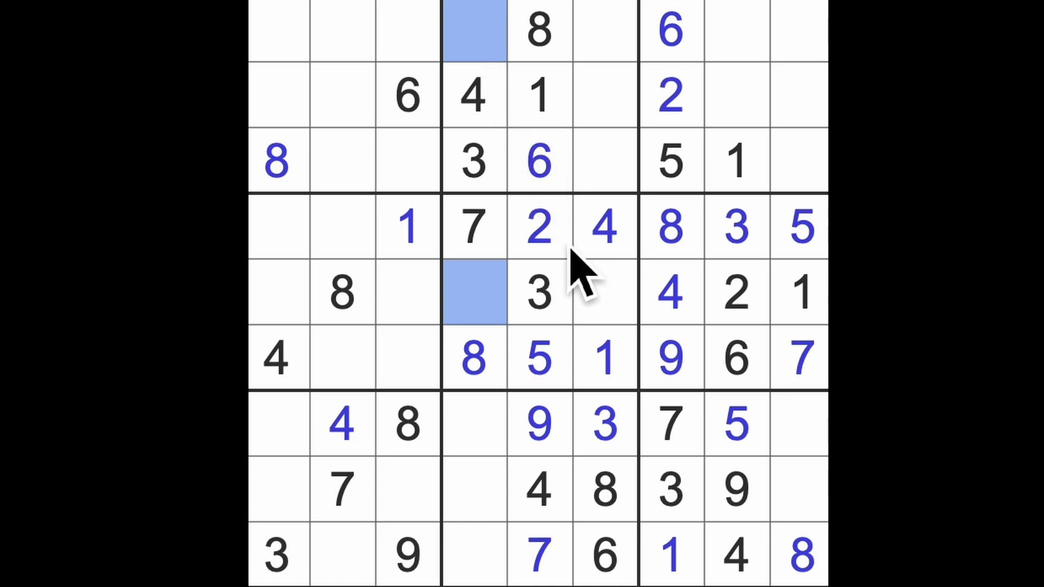
{"action": "mouse_move", "coordinate": [596, 287]}
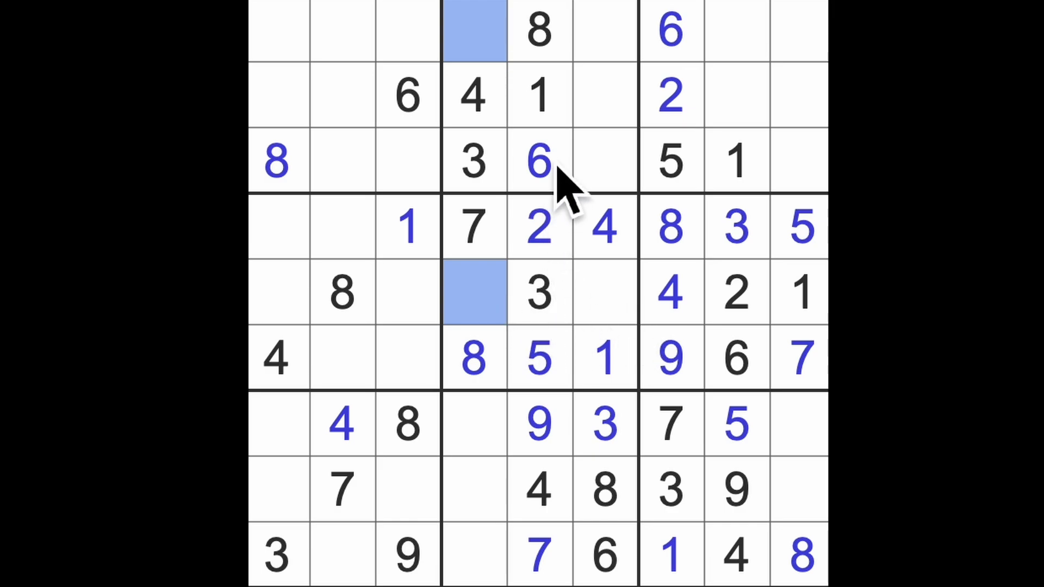
{"action": "left_click", "coordinate": [537, 161]}
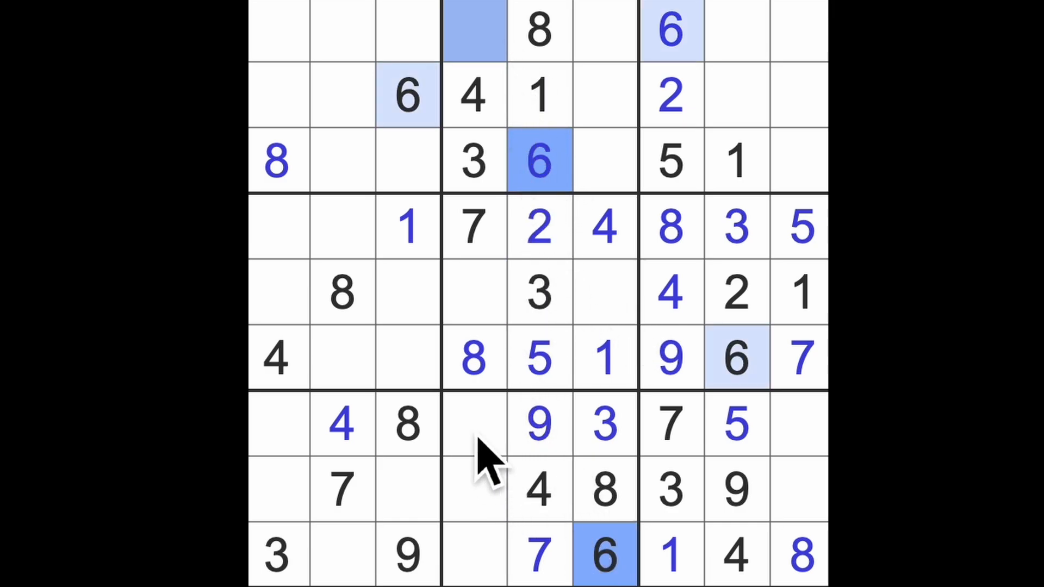
{"action": "left_click", "coordinate": [472, 292]}
{"action": "type", "text": "6"}
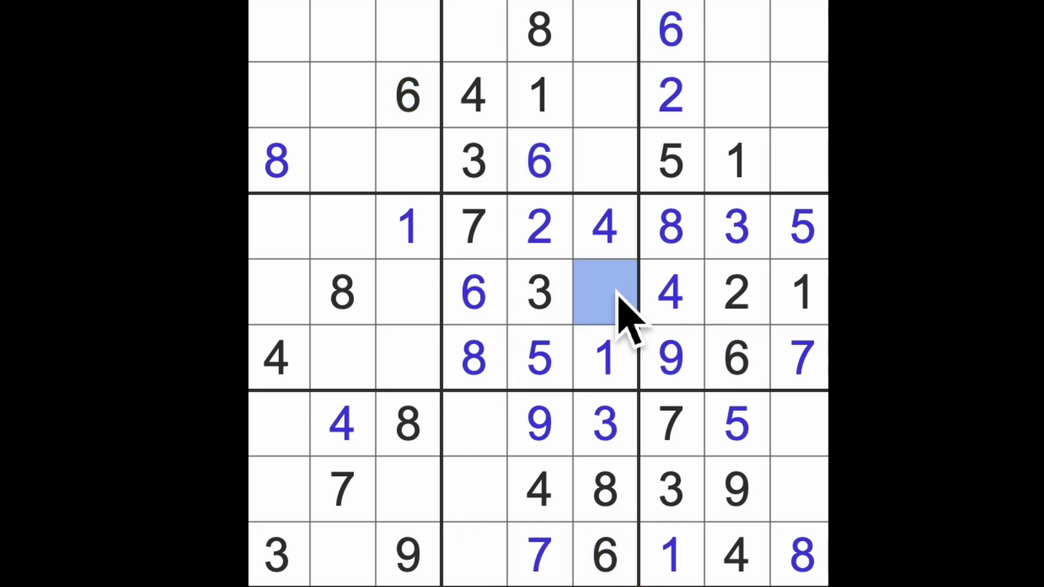
Enter a 9, highlight the grid's 1s and place a 1 in the middle-left box's third column
{"action": "type", "text": "9"}
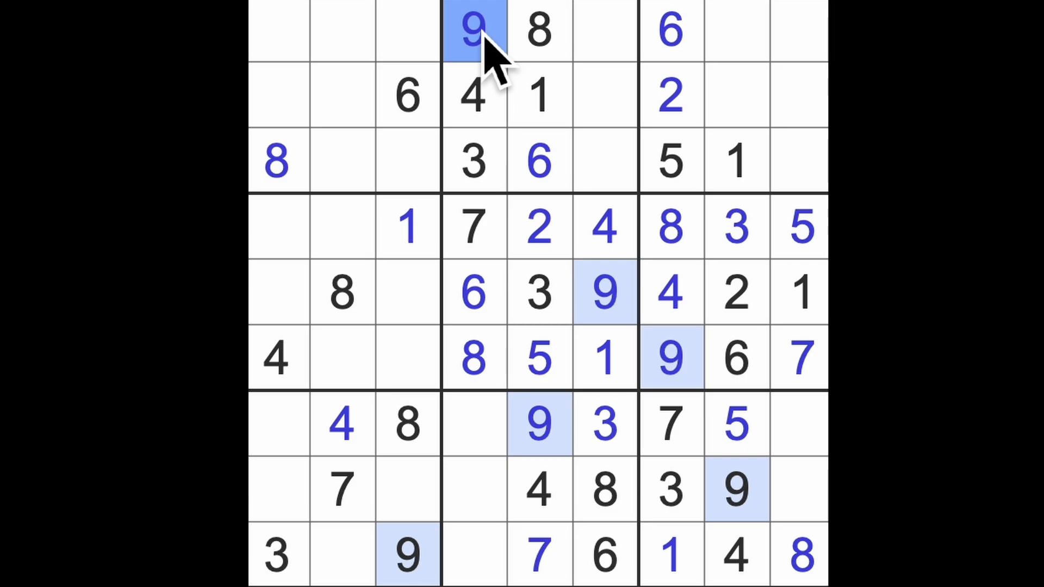
{"action": "mouse_move", "coordinate": [622, 51]}
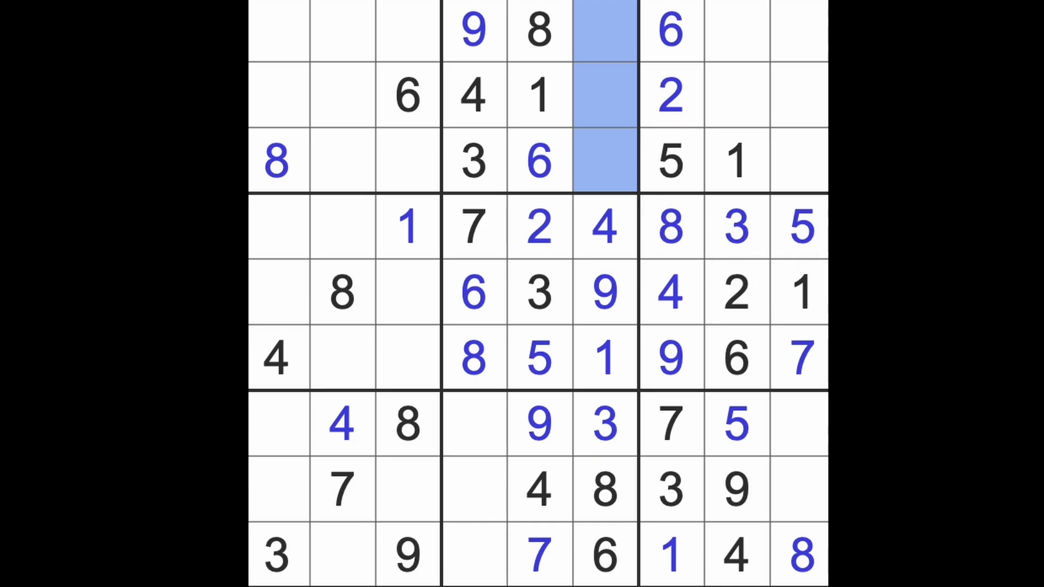
{"action": "left_click", "coordinate": [800, 292]}
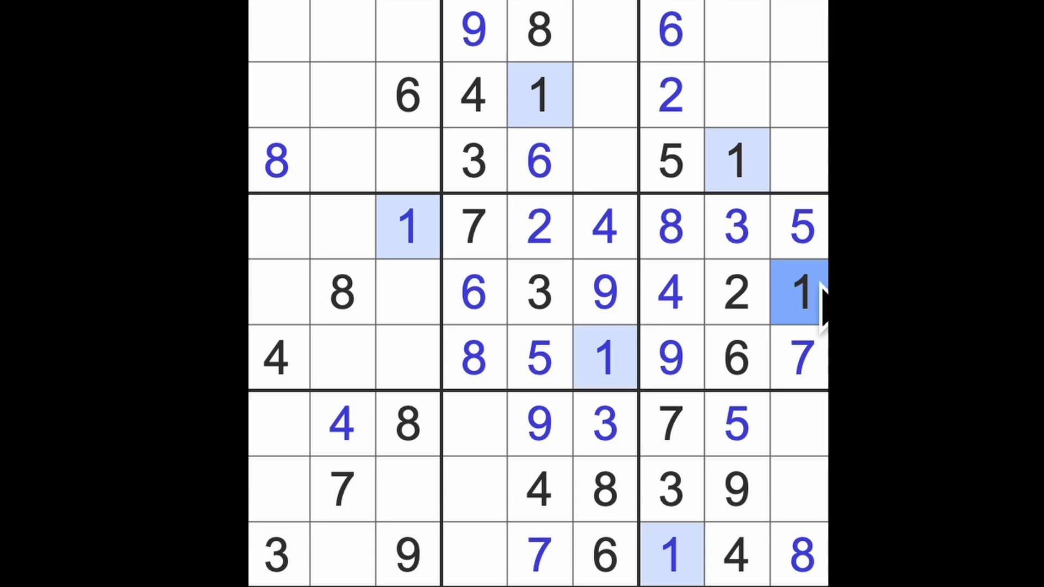
{"action": "left_click", "coordinate": [408, 227]}
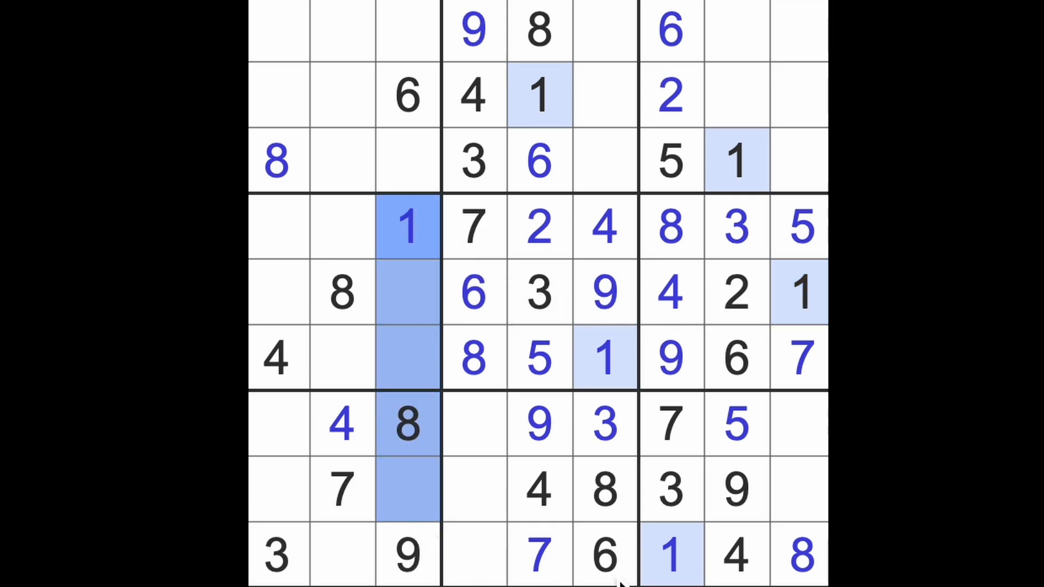
{"action": "left_click", "coordinate": [670, 556]}
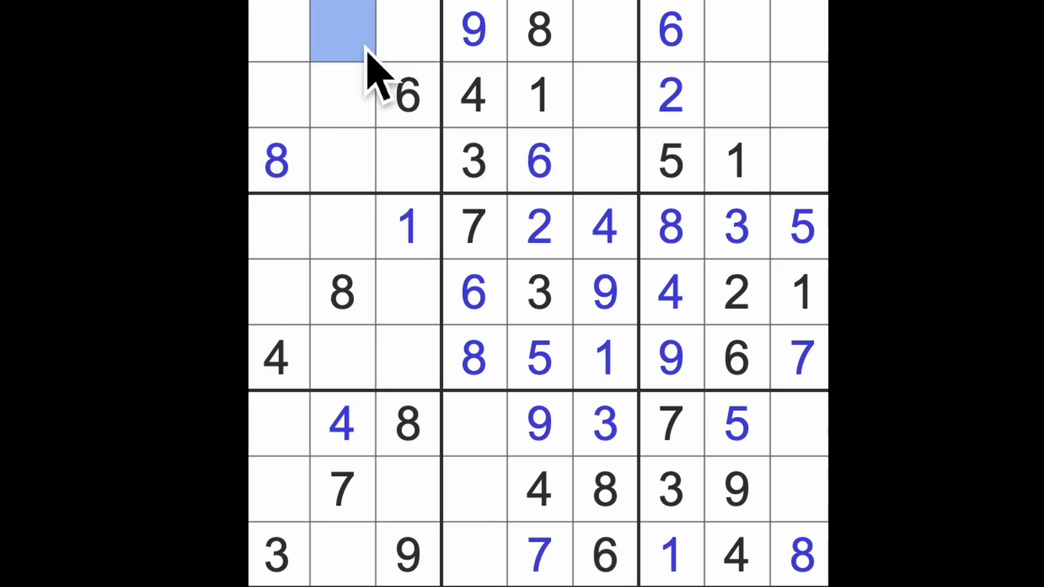
Fill the top row's second cell with 1, then highlight the 1s, 3s, 5s and 6s to scan candidates
{"action": "type", "text": "1"}
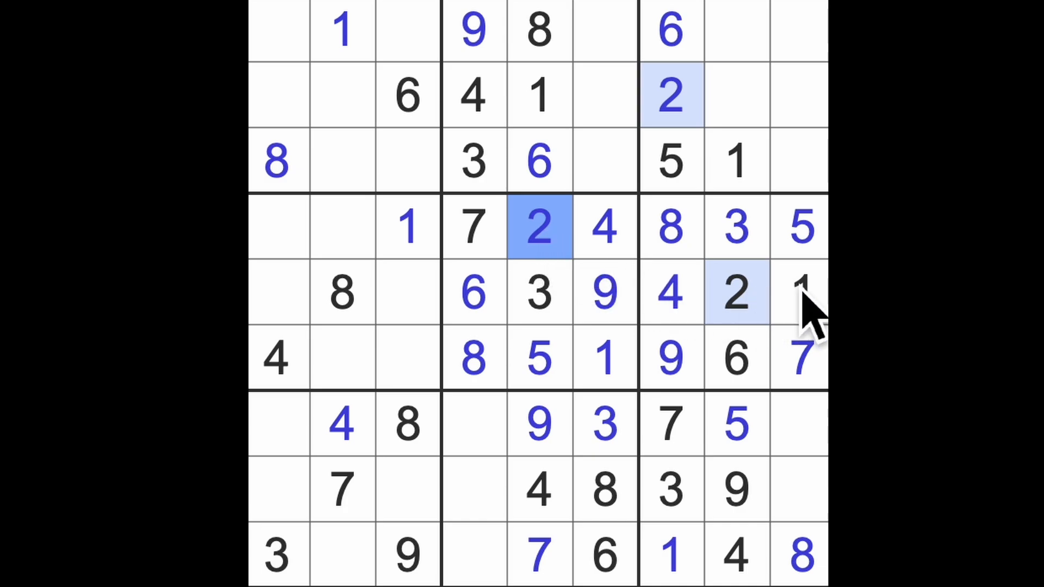
{"action": "left_click", "coordinate": [802, 292]}
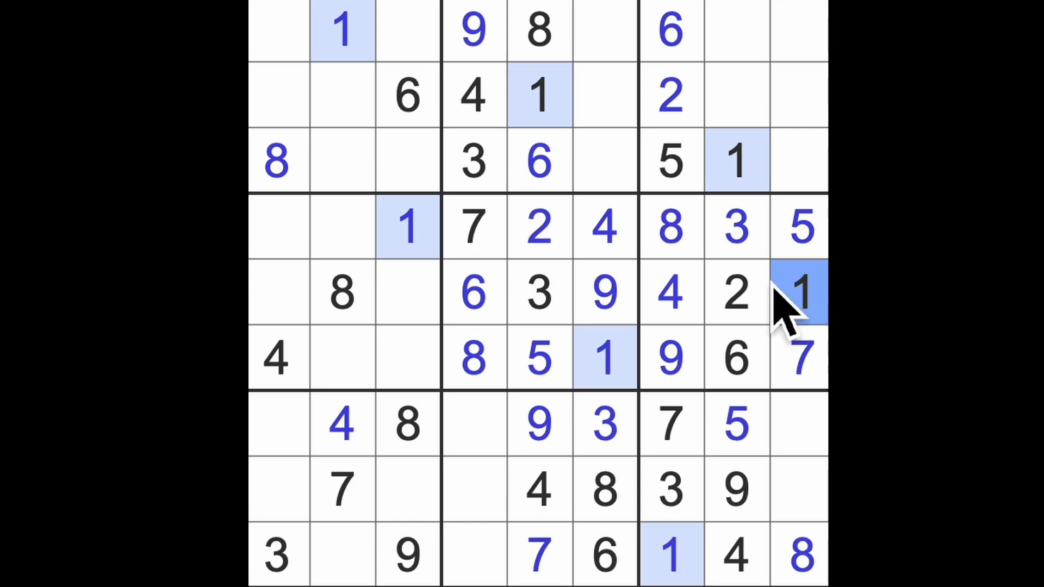
{"action": "left_click", "coordinate": [737, 228]}
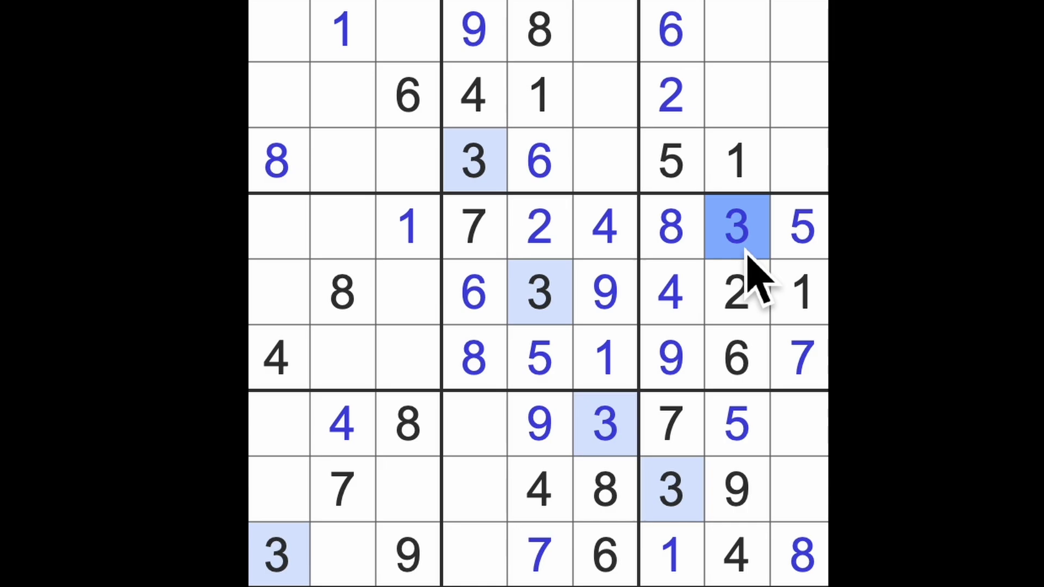
{"action": "left_click", "coordinate": [600, 227]}
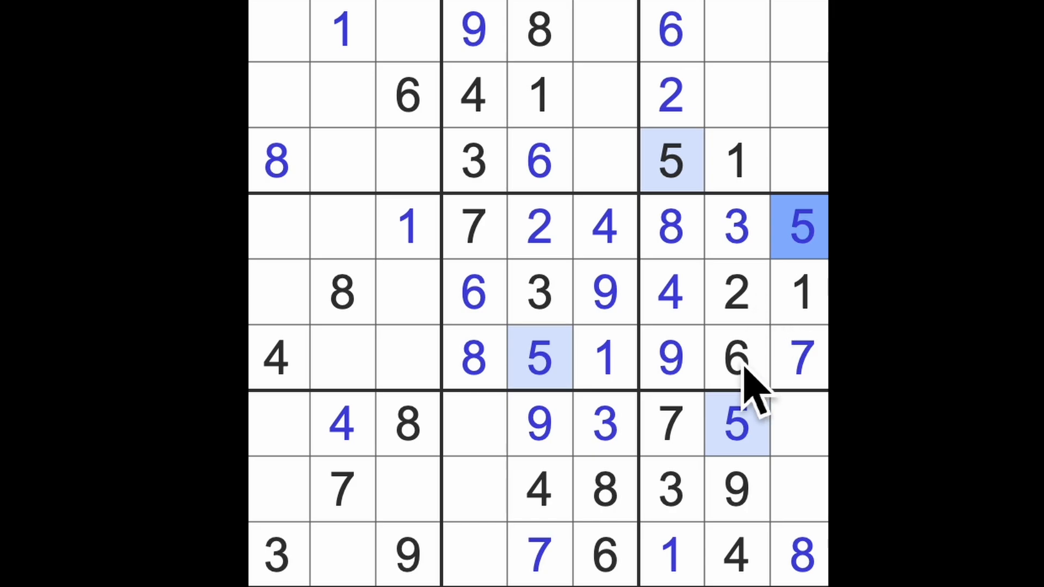
{"action": "left_click", "coordinate": [737, 358]}
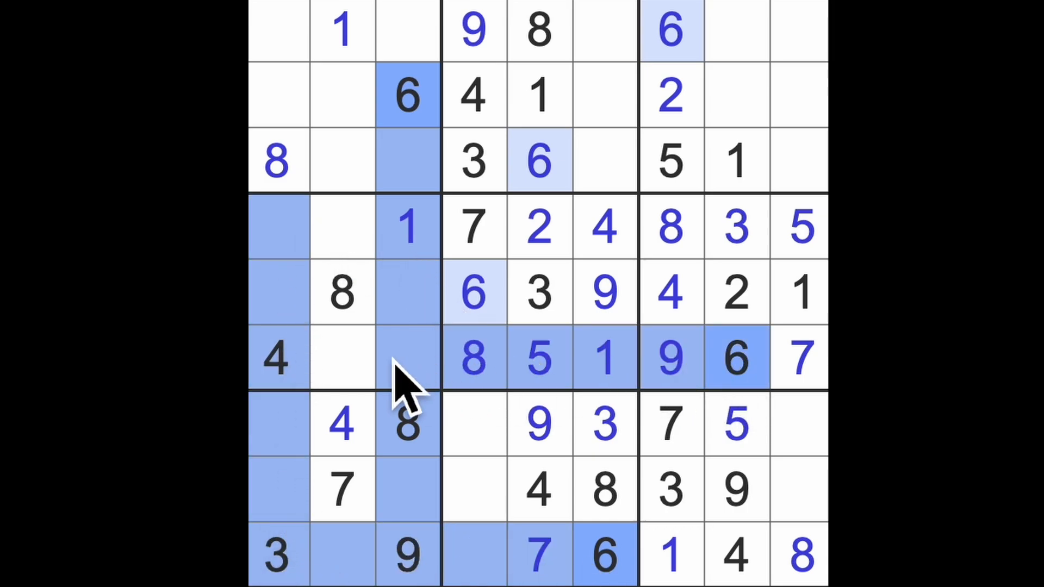
Fill row 4's first two cells with 9 and 6 and mark candidate spots in the bottom-left box
{"action": "left_click", "coordinate": [342, 226]}
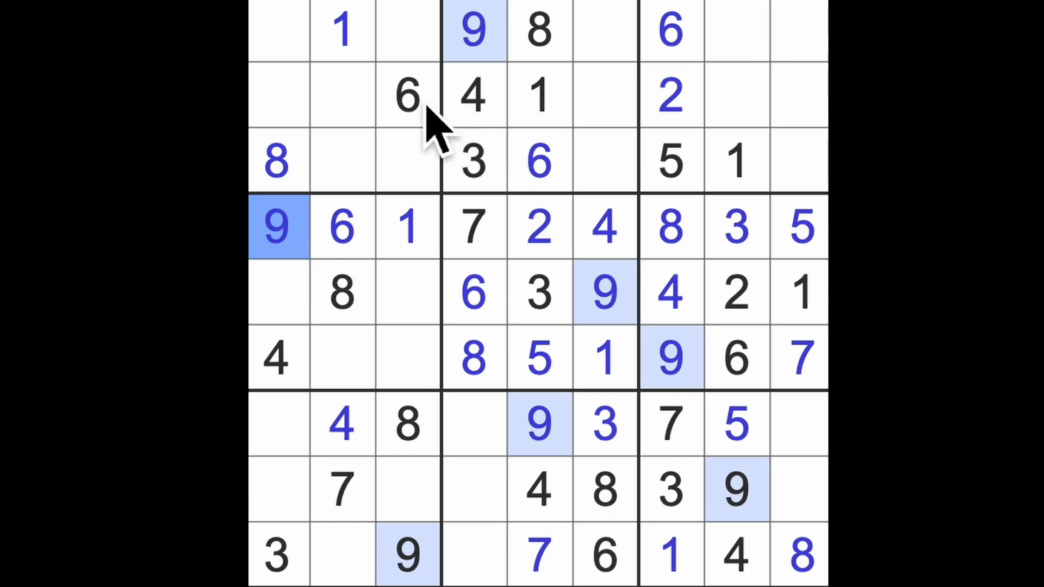
{"action": "left_click", "coordinate": [408, 97]}
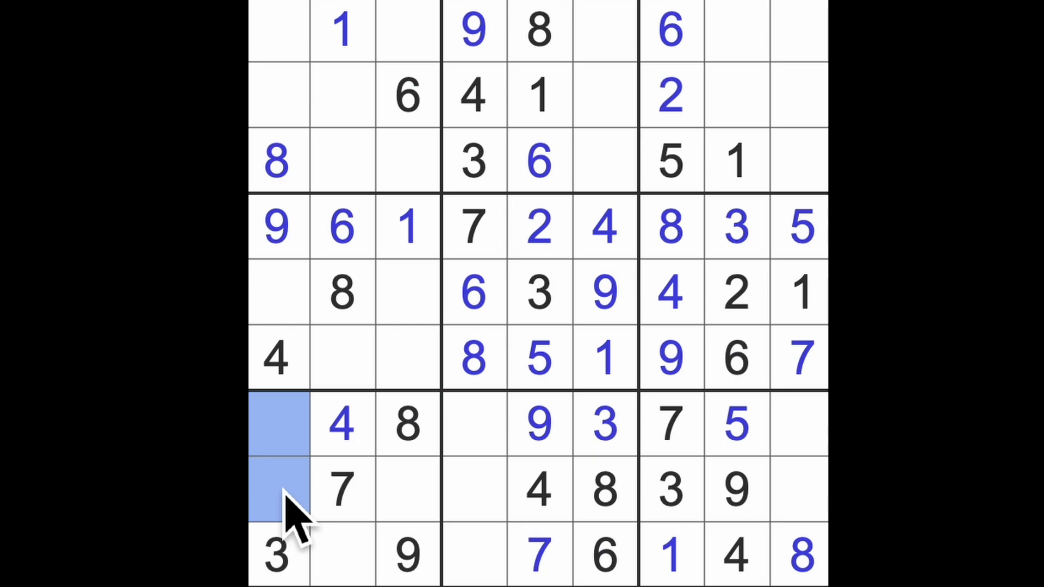
{"action": "left_click", "coordinate": [340, 552]}
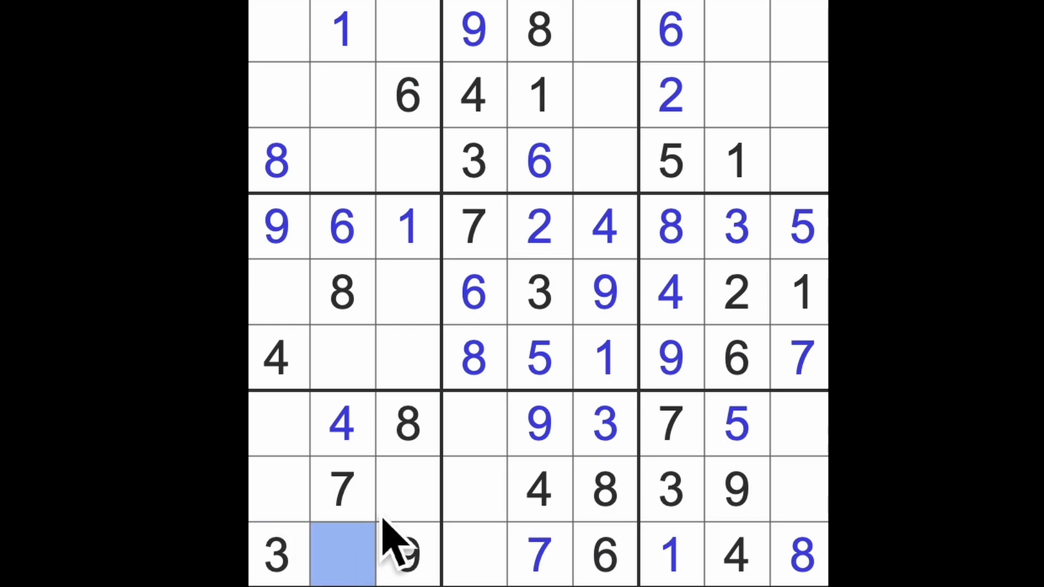
{"action": "left_click", "coordinate": [406, 490]}
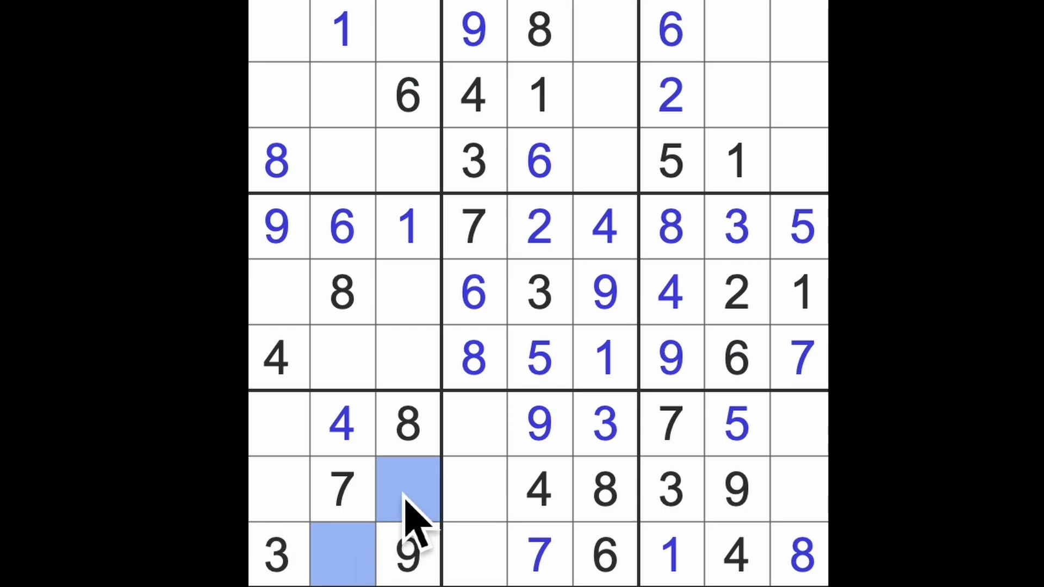
{"action": "mouse_move", "coordinate": [297, 485]}
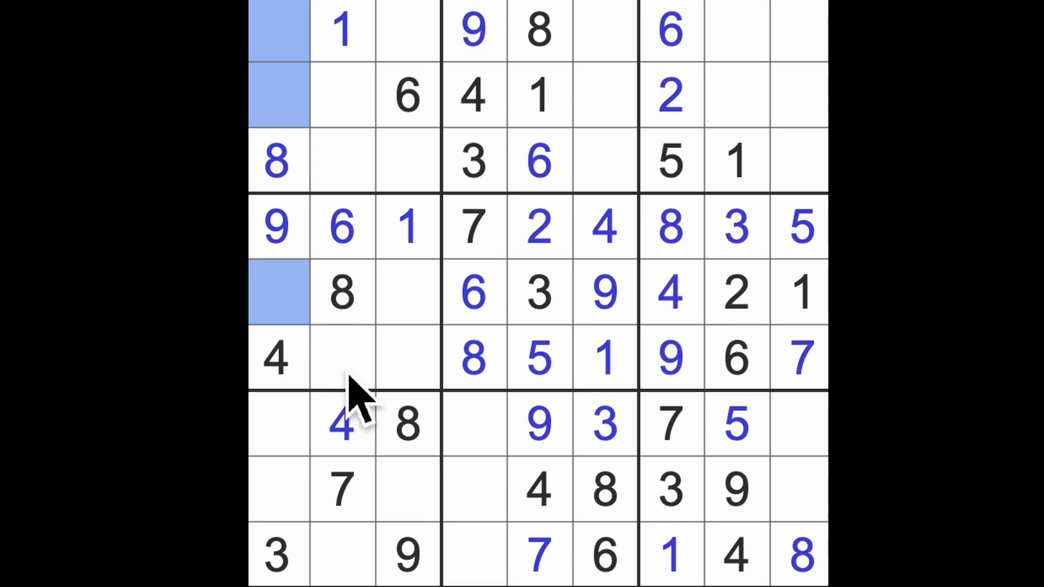
{"action": "mouse_move", "coordinate": [374, 392]}
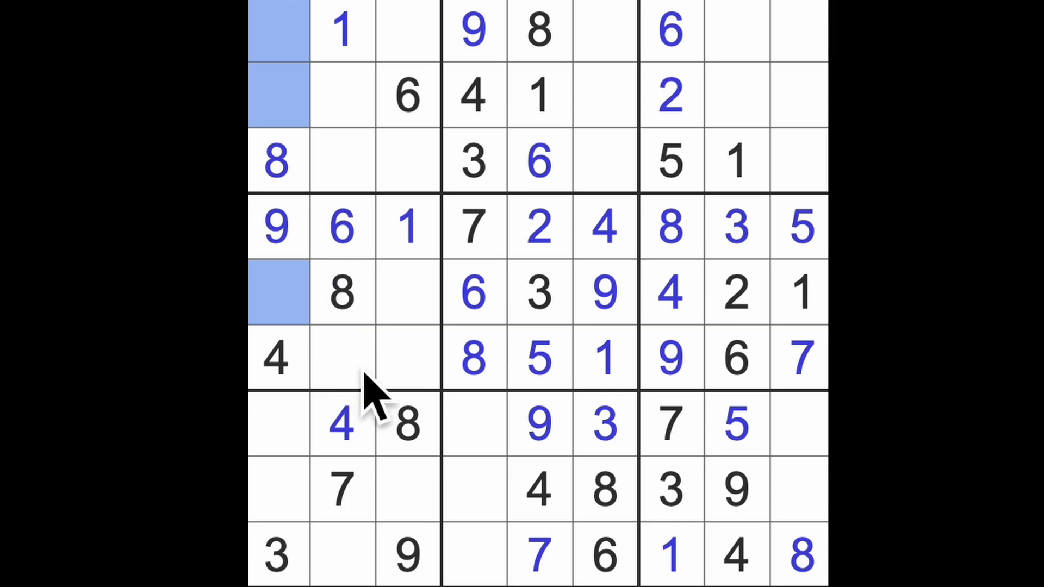
{"action": "mouse_move", "coordinate": [405, 406]}
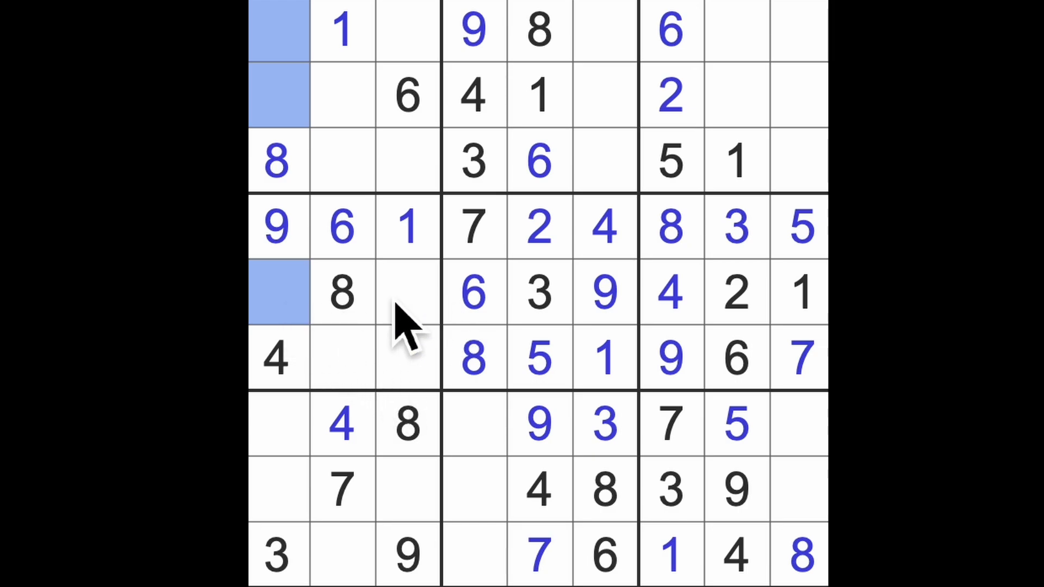
{"action": "mouse_move", "coordinate": [429, 327]}
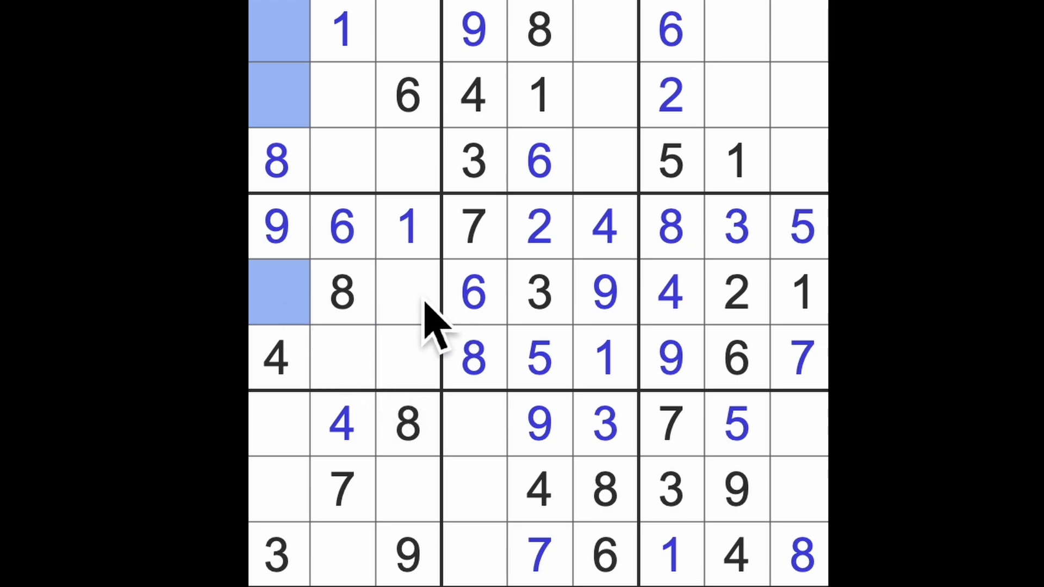
{"action": "left_click", "coordinate": [341, 293]}
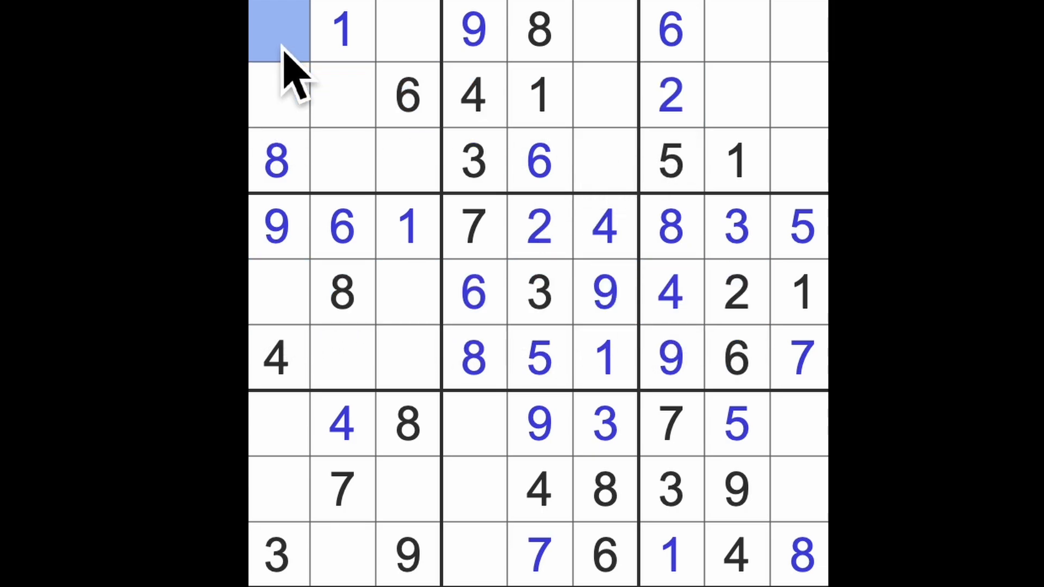
Place 2s in the top-left cell and in row 3 column 6, marking a candidate in the top-left box
{"action": "type", "text": "2"}
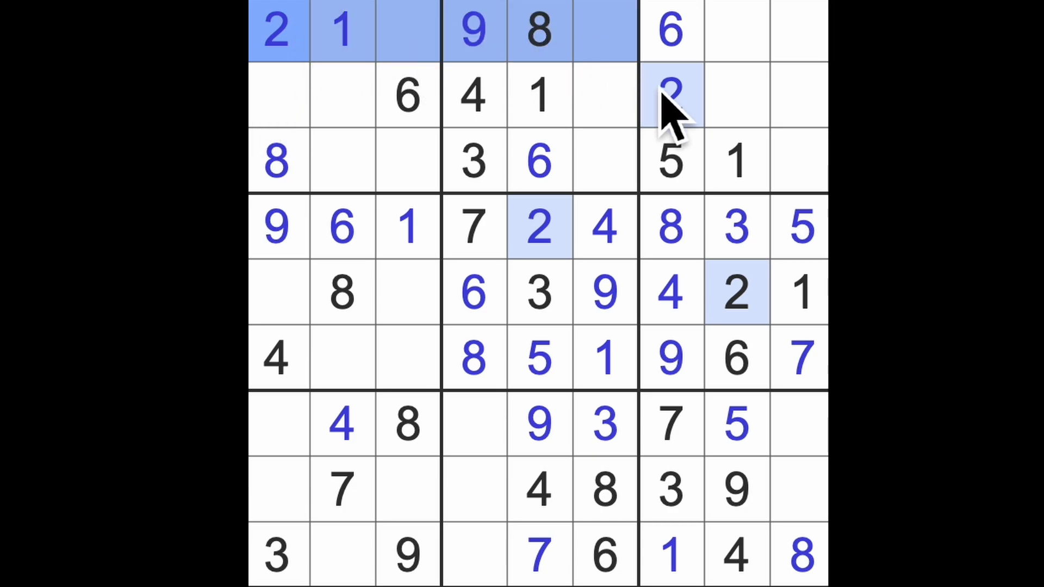
{"action": "left_click", "coordinate": [600, 161]}
{"action": "type", "text": "2"}
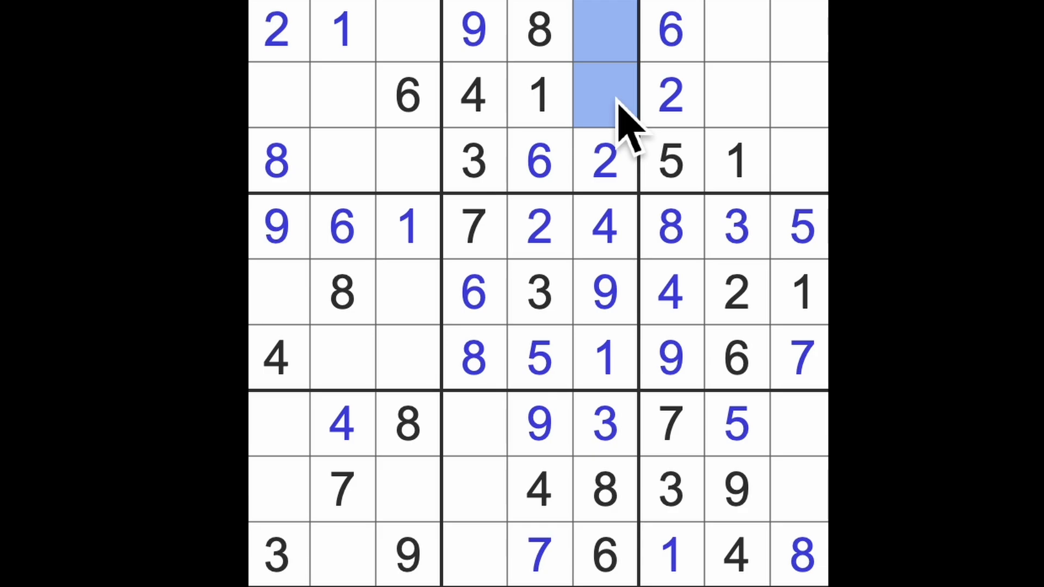
{"action": "mouse_move", "coordinate": [493, 158]}
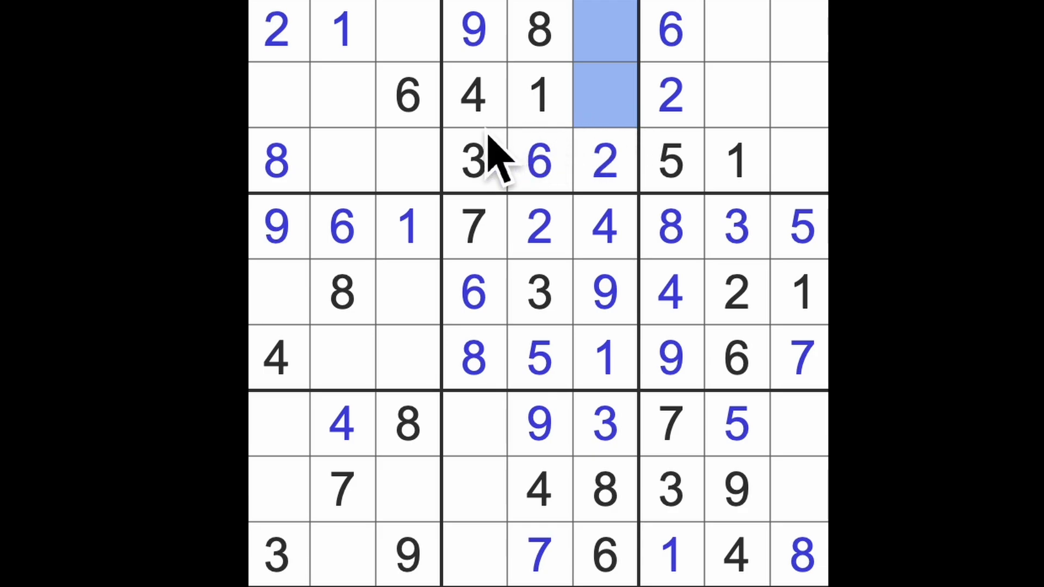
{"action": "left_click", "coordinate": [277, 96]}
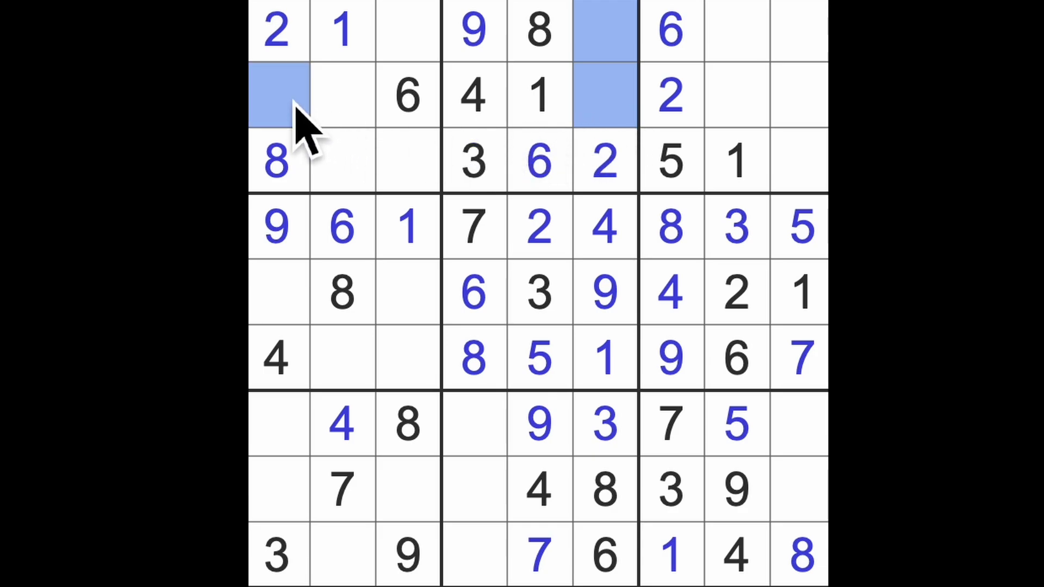
{"action": "mouse_move", "coordinate": [291, 472]}
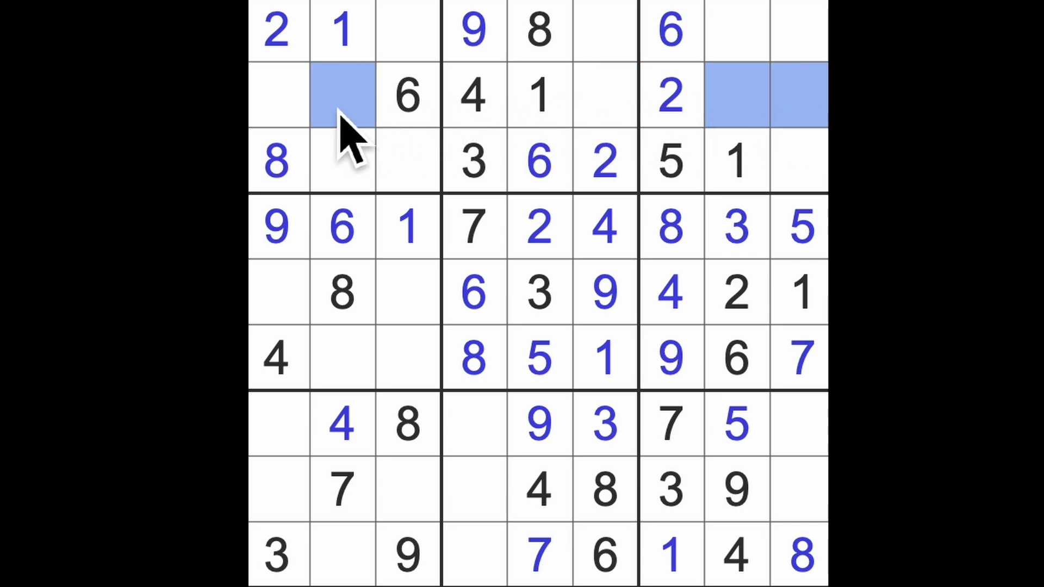
{"action": "mouse_move", "coordinate": [379, 130]}
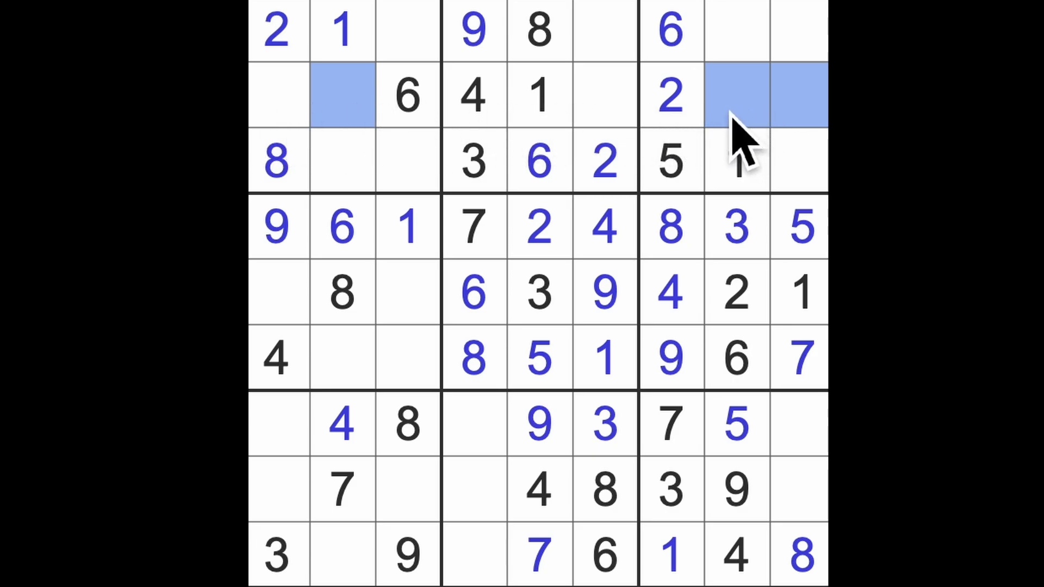
{"action": "mouse_move", "coordinate": [750, 139]}
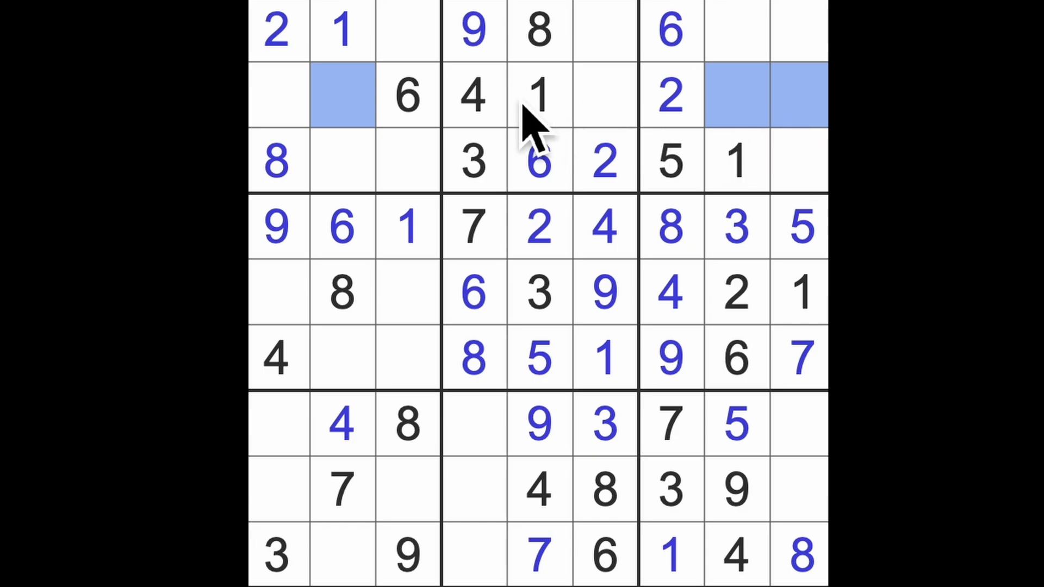
Check the 8s and fill row 2 column 8 with an 8
{"action": "left_click", "coordinate": [278, 161]}
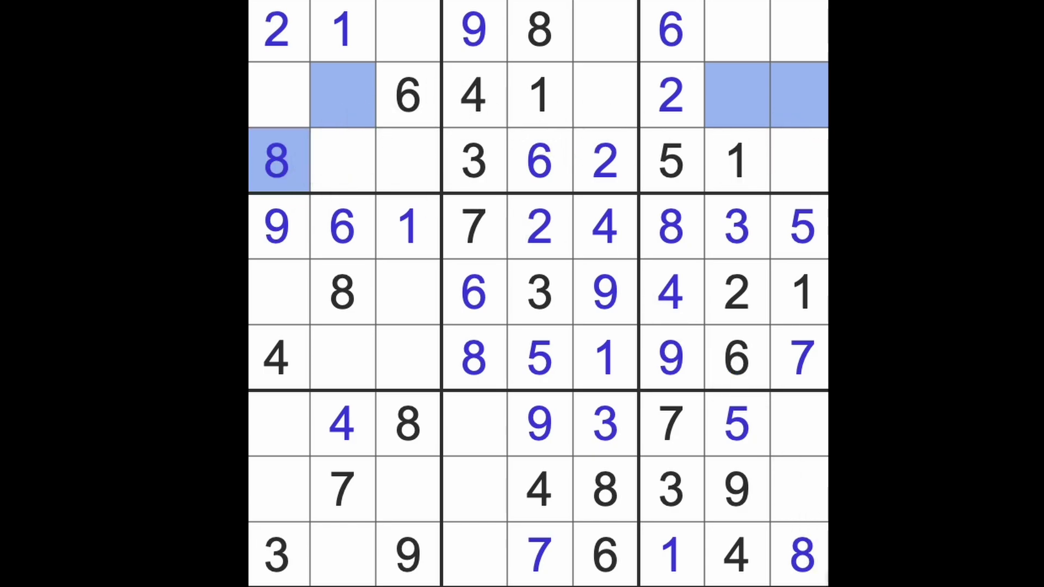
{"action": "left_click", "coordinate": [737, 96]}
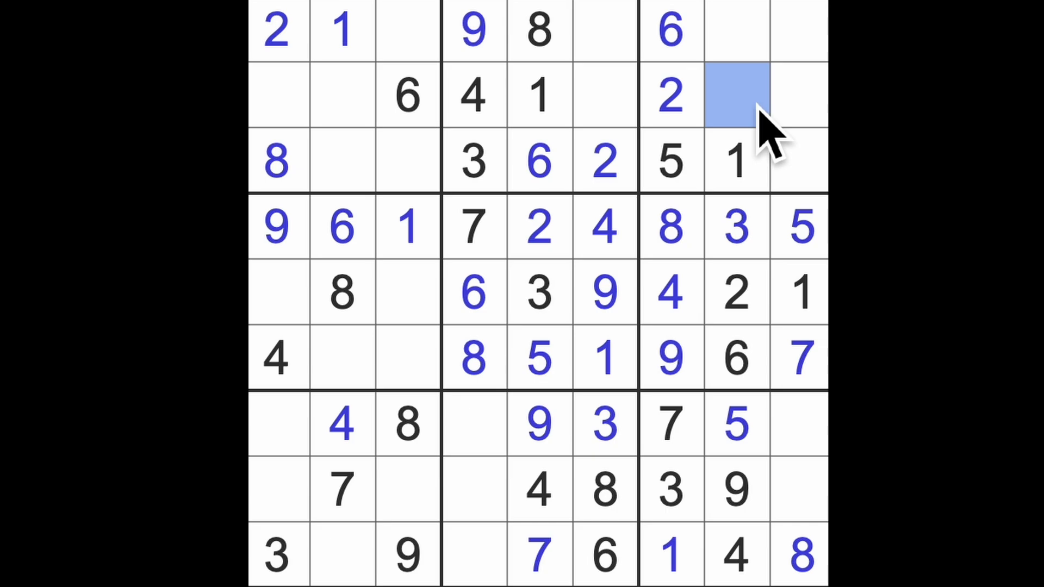
{"action": "left_click", "coordinate": [737, 95]}
{"action": "type", "text": "8"}
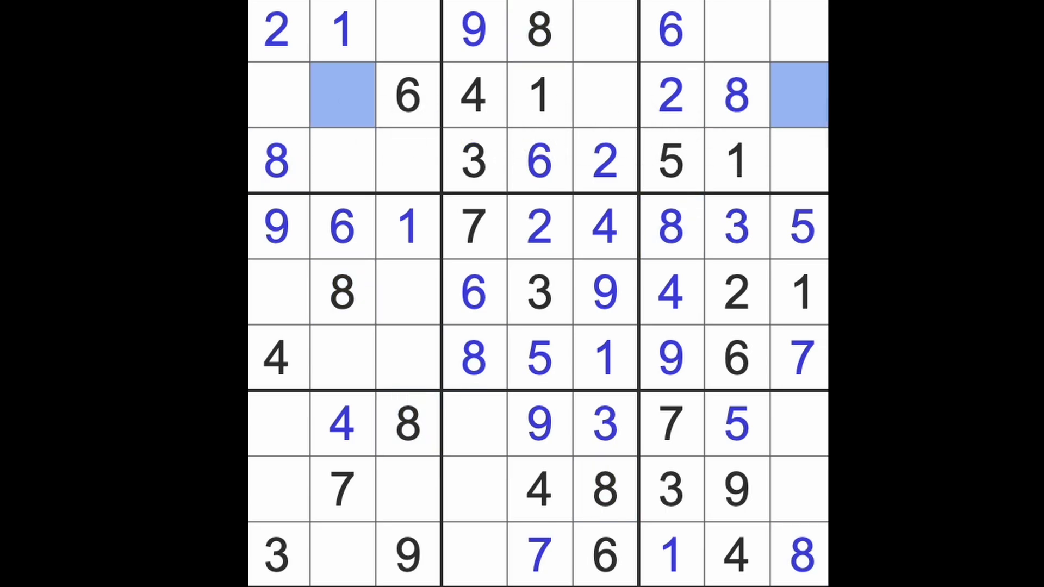
{"action": "mouse_move", "coordinate": [805, 215]}
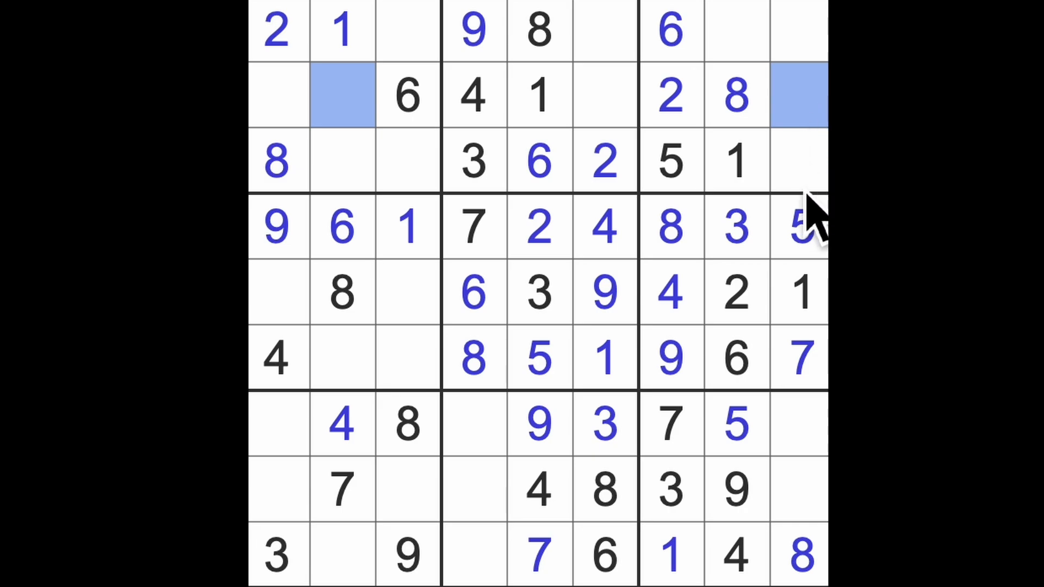
{"action": "left_click", "coordinate": [737, 97]}
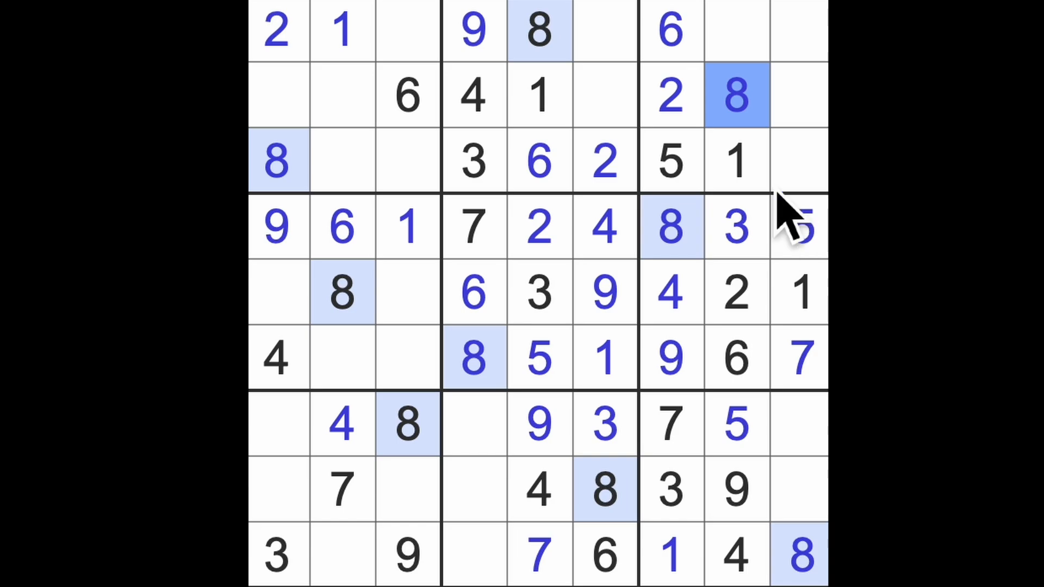
Place 7s in row 1 column 8, row 2 column 6, row 3 column 3 and row 5 column 1
{"action": "left_click", "coordinate": [735, 31]}
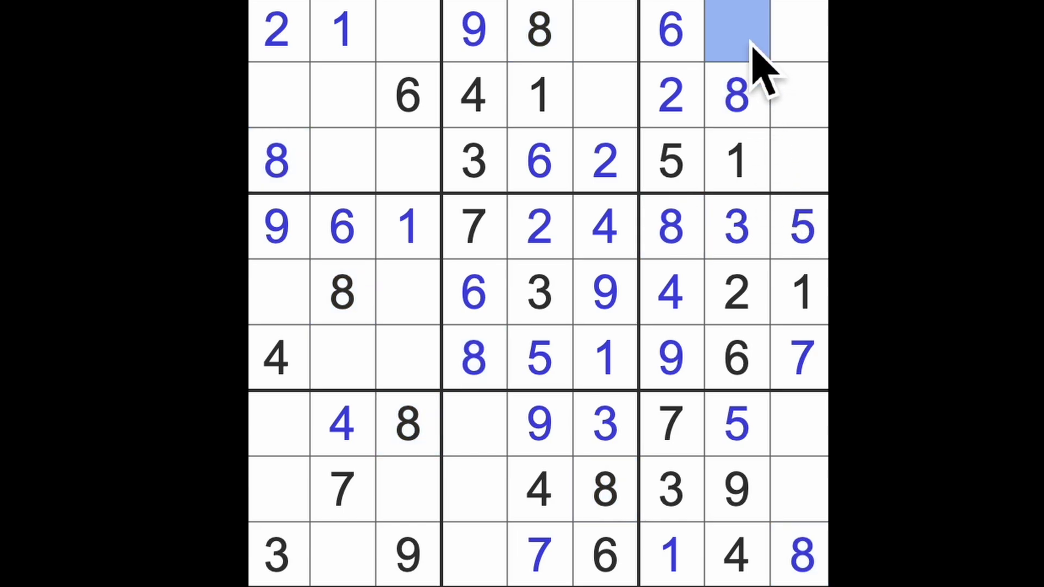
{"action": "type", "text": "7"}
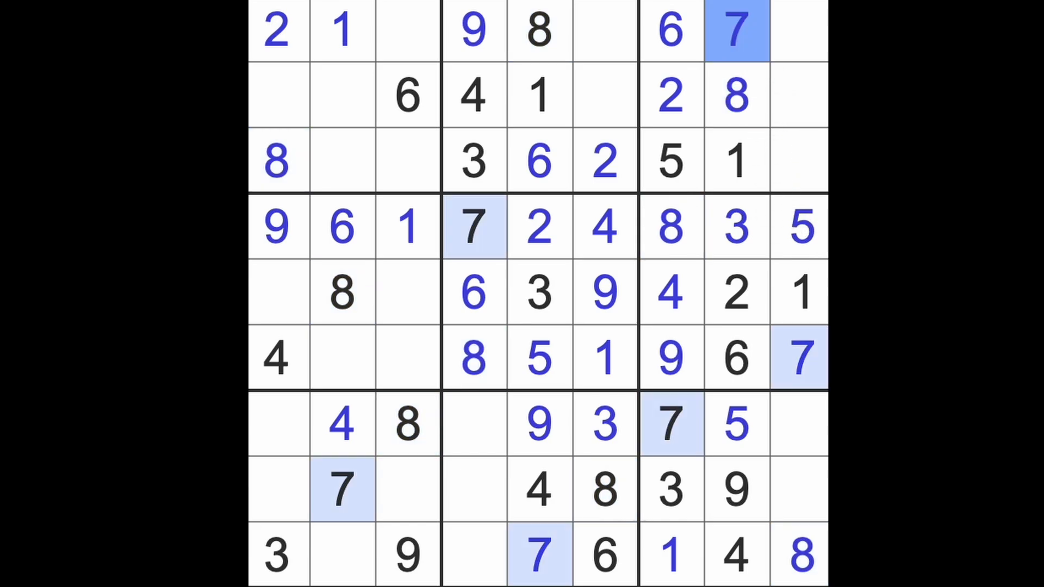
{"action": "left_click", "coordinate": [604, 30]}
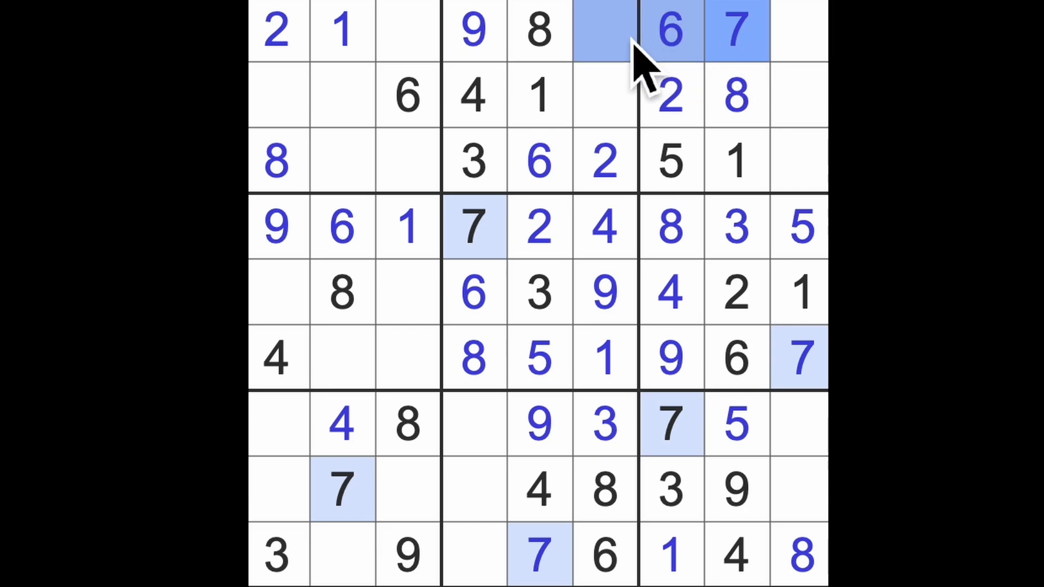
{"action": "left_click", "coordinate": [601, 96]}
{"action": "type", "text": "7"}
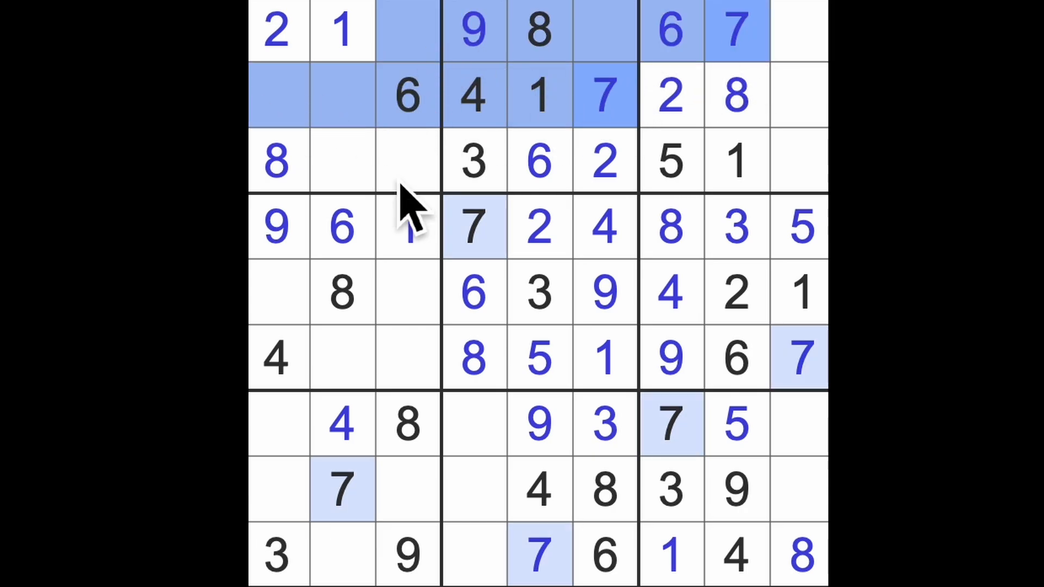
{"action": "left_click", "coordinate": [408, 161]}
{"action": "type", "text": "7"}
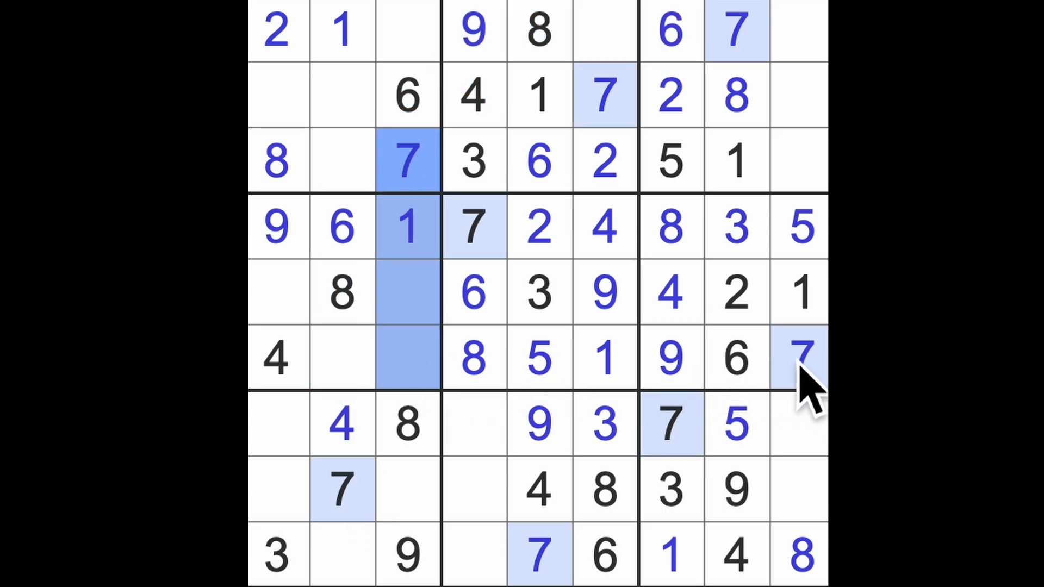
{"action": "left_click", "coordinate": [276, 292]}
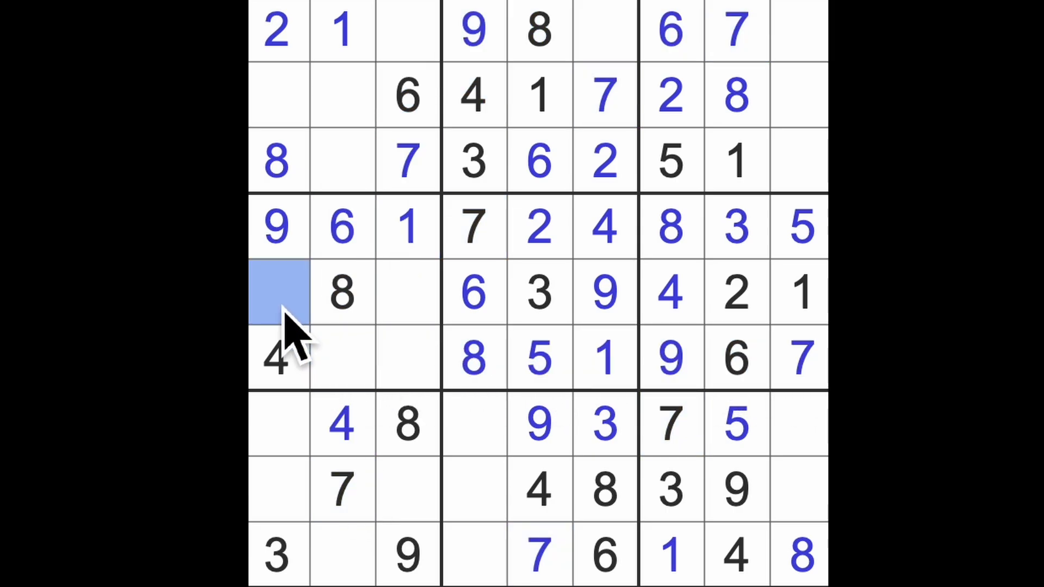
Fill 5s in row 5 column 3 and row 9 column 2, 2s in row 7, and a 6 in row 8's last cell
{"action": "left_click", "coordinate": [407, 292]}
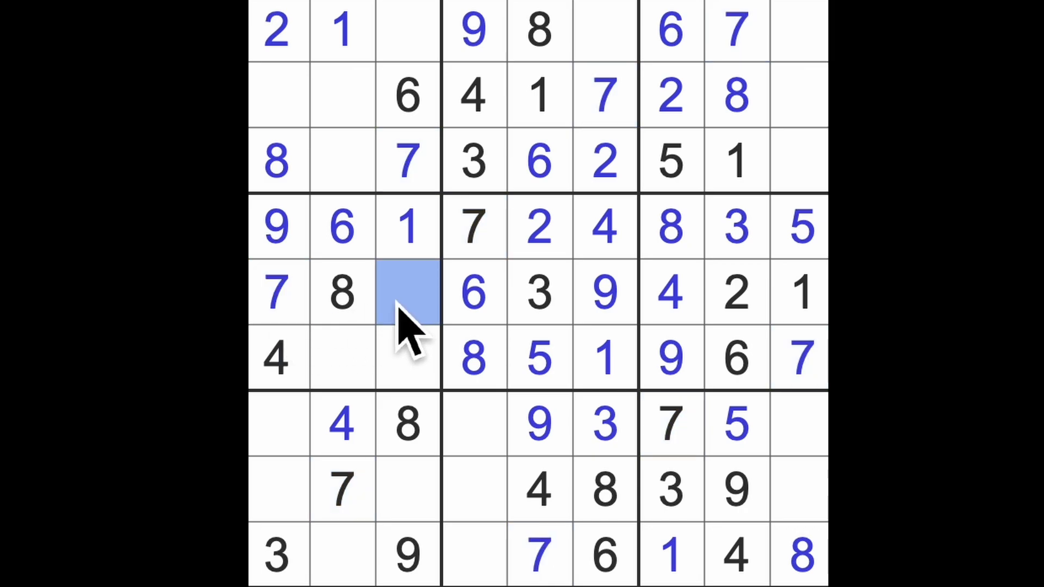
{"action": "type", "text": "5"}
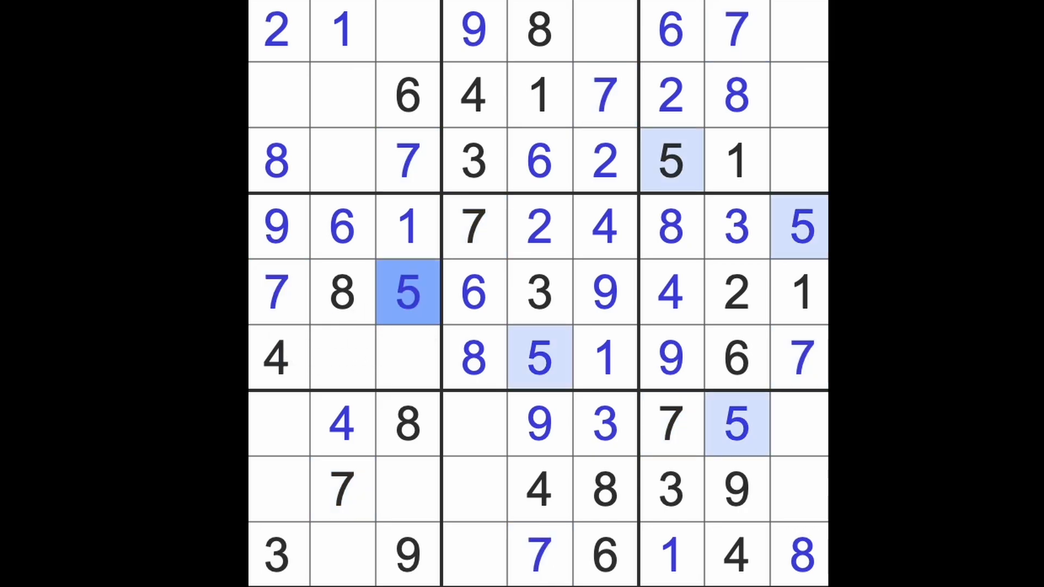
{"action": "left_click", "coordinate": [405, 424]}
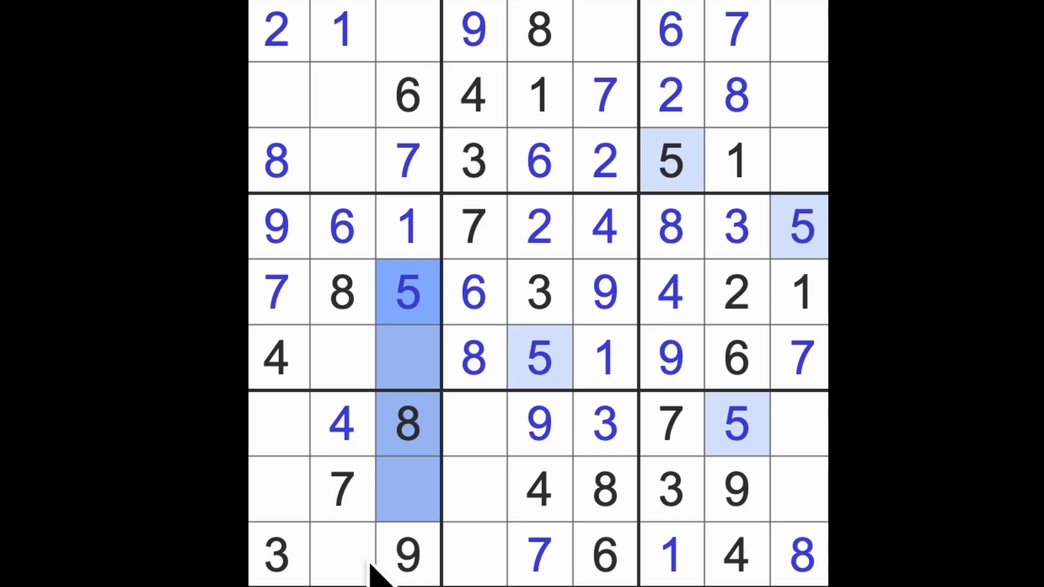
{"action": "left_click", "coordinate": [276, 425]}
{"action": "type", "text": "5"}
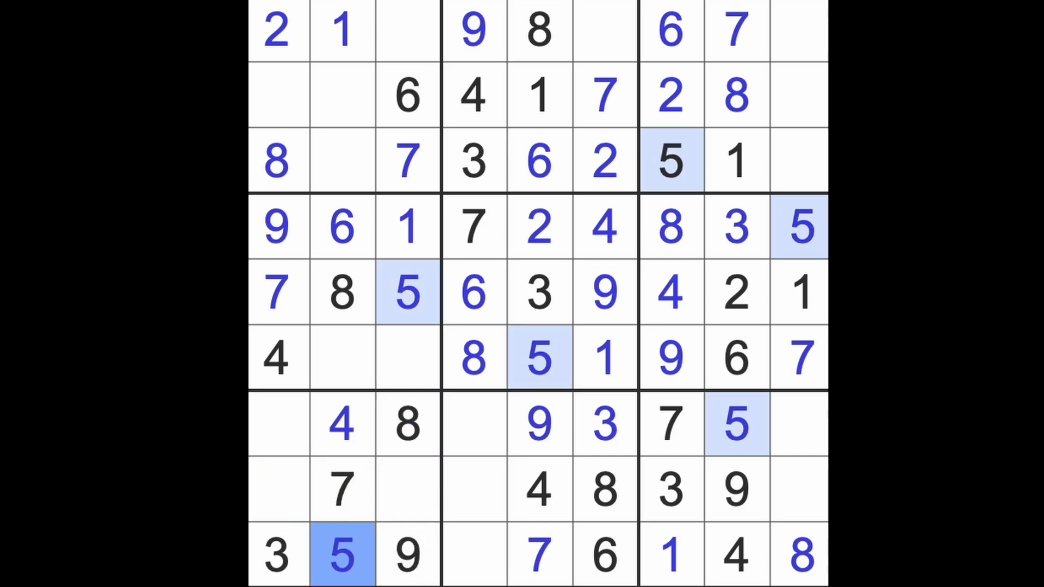
{"action": "left_click", "coordinate": [405, 489]}
{"action": "type", "text": "2"}
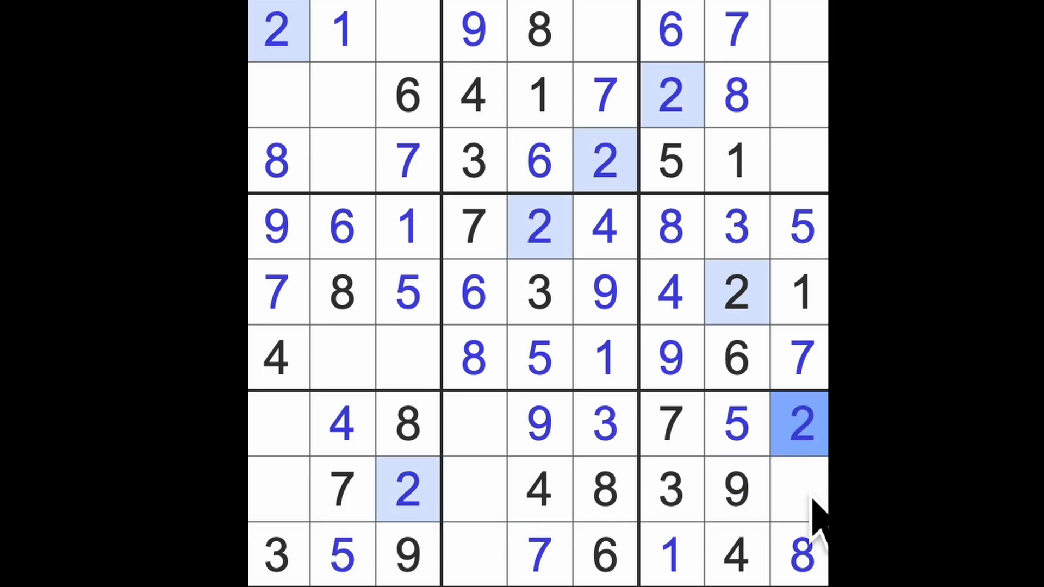
{"action": "left_click", "coordinate": [798, 492]}
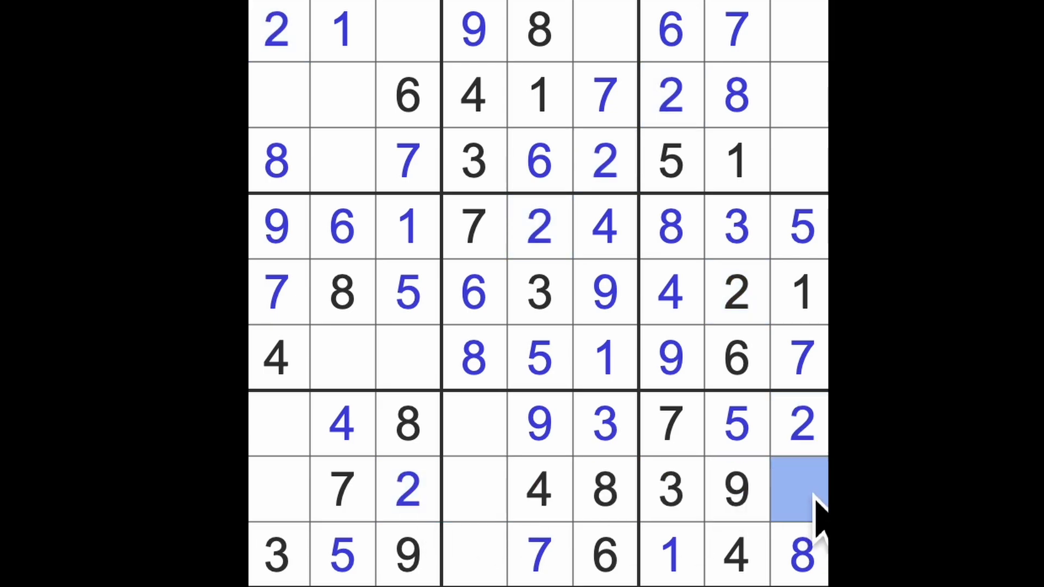
{"action": "type", "text": "6"}
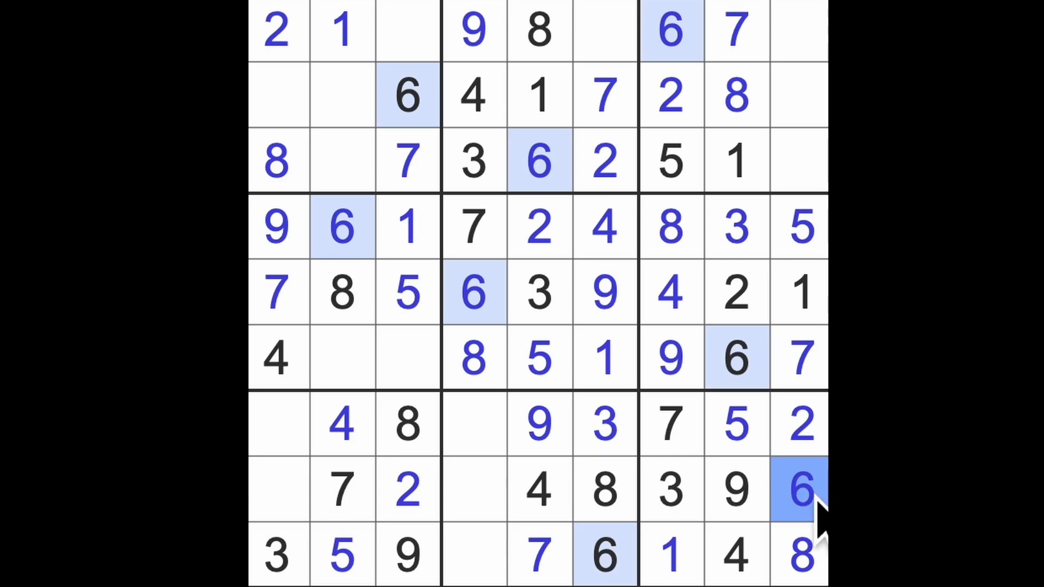
Complete rows 7-9 with 6, 1, 5, 2 and place 5s in row 1 column 6 and row 2 column 1
{"action": "left_click", "coordinate": [277, 424]}
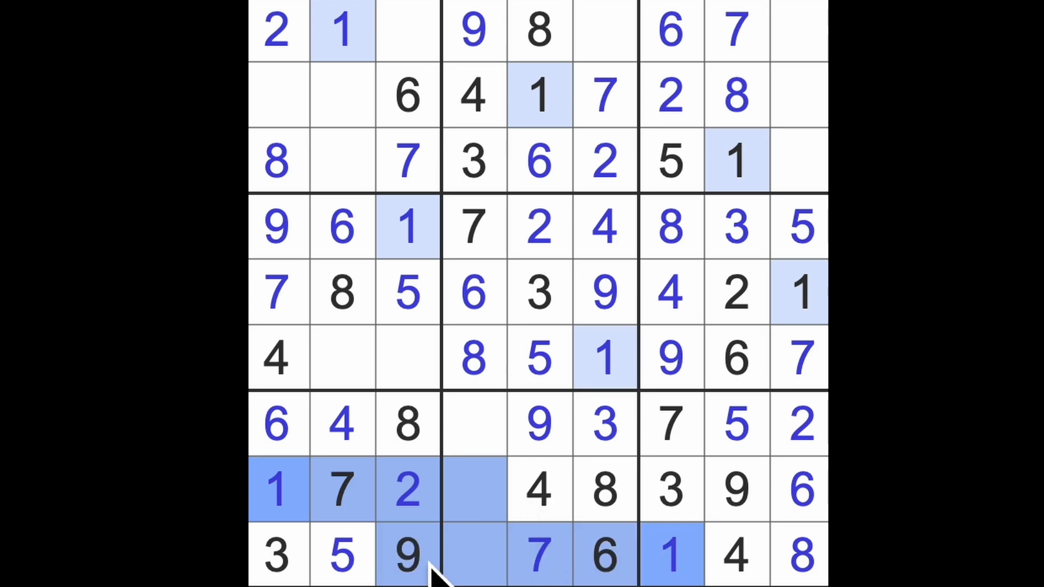
{"action": "left_click", "coordinate": [472, 489]}
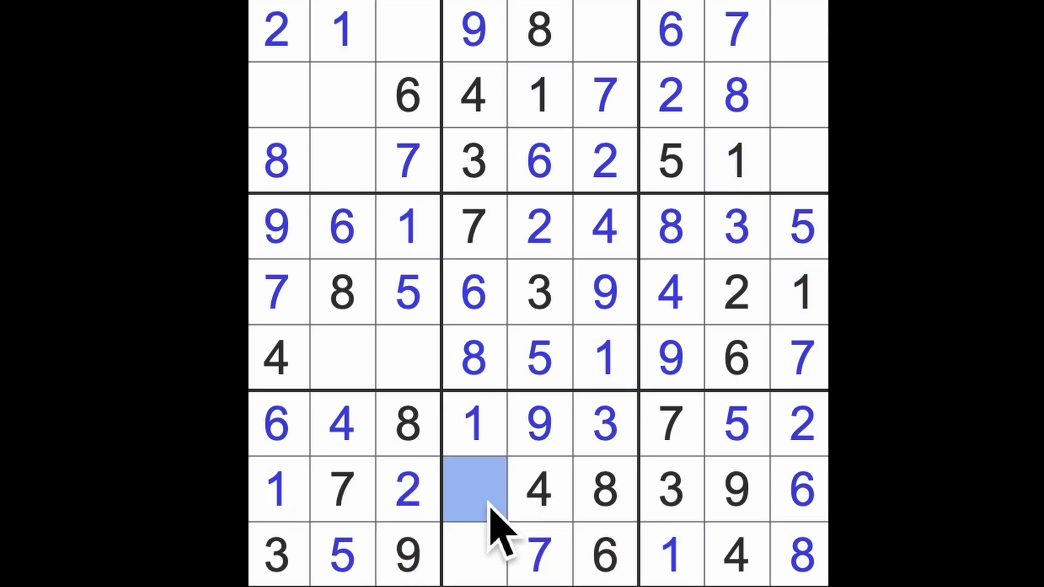
{"action": "left_click", "coordinate": [479, 556]}
{"action": "type", "text": "2"}
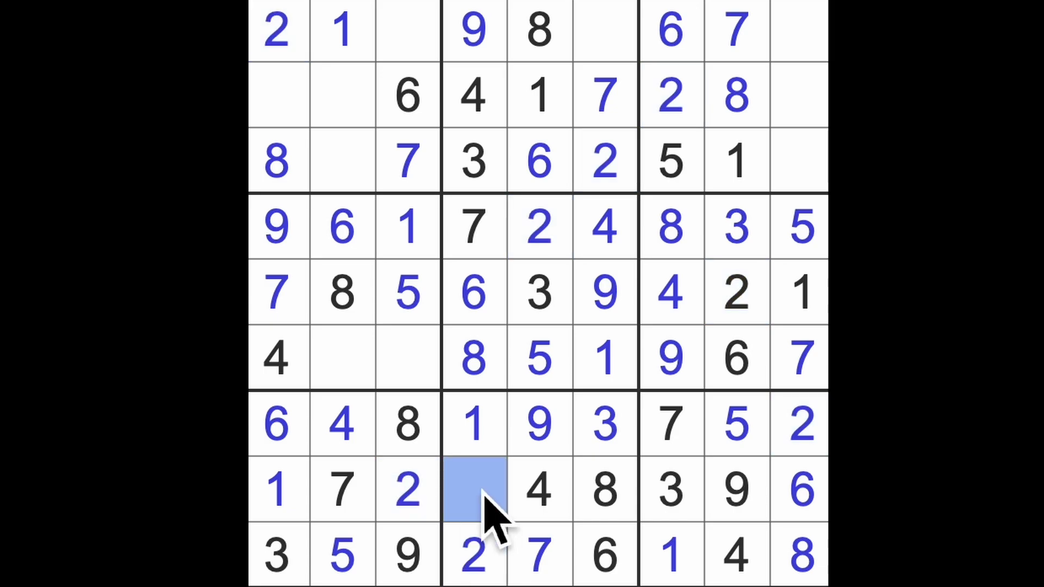
{"action": "type", "text": "5"}
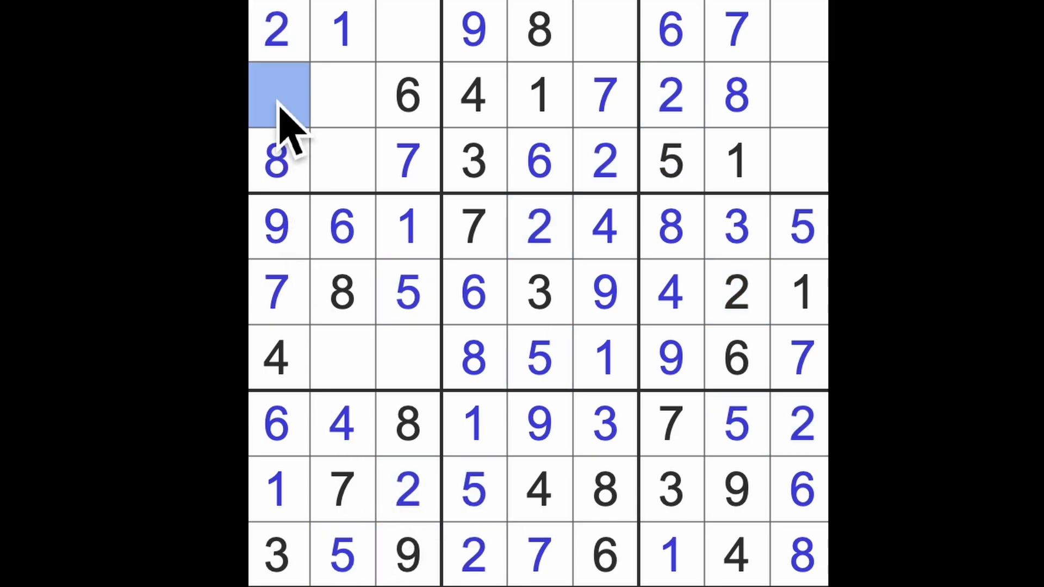
{"action": "type", "text": "5"}
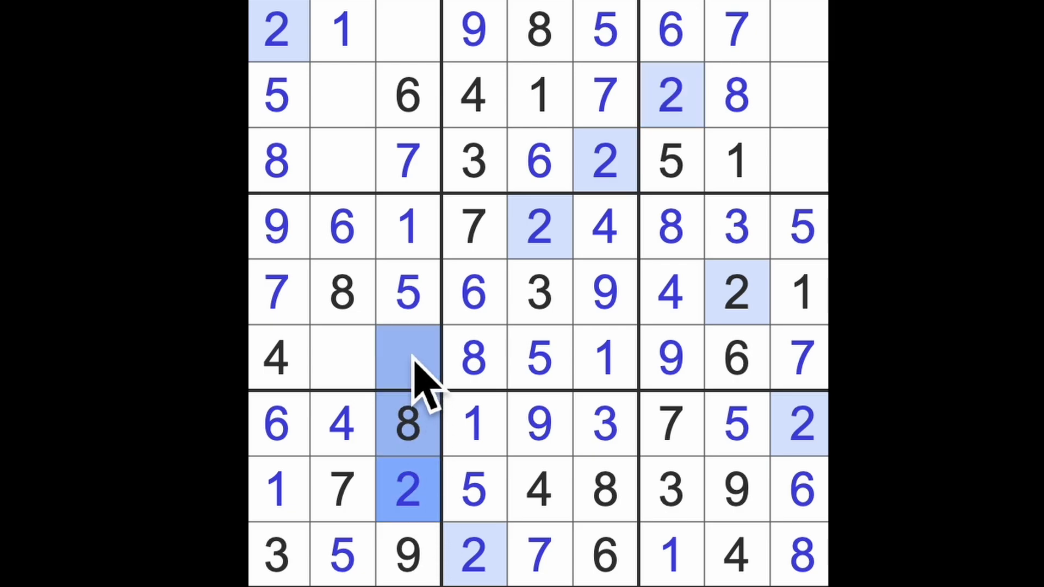
Fill the last cells with 3, 4, 4 and 9 until the grid completes and turns green
{"action": "left_click", "coordinate": [340, 357]}
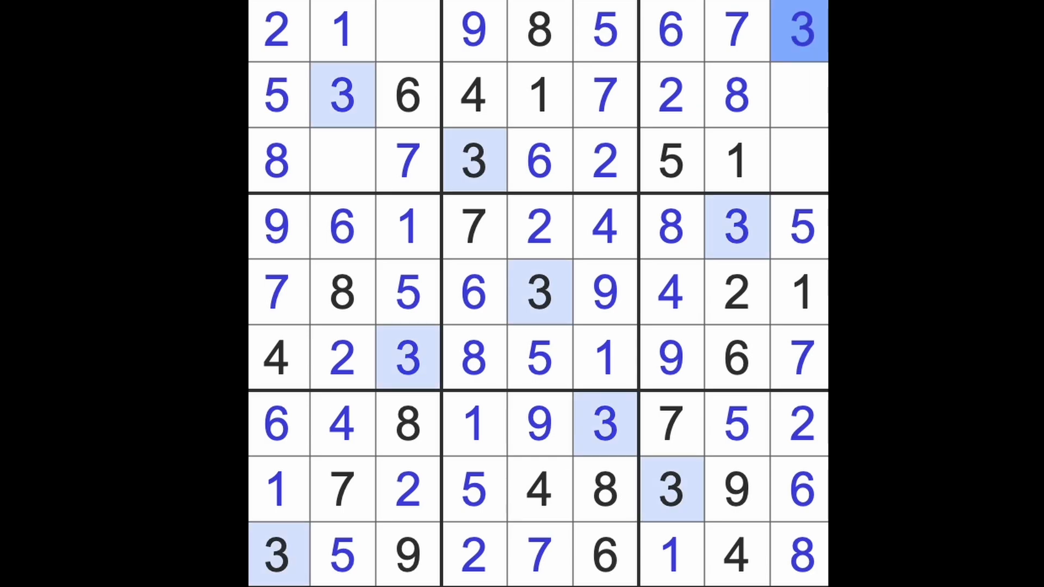
{"action": "left_click", "coordinate": [474, 96]}
{"action": "type", "text": "4"}
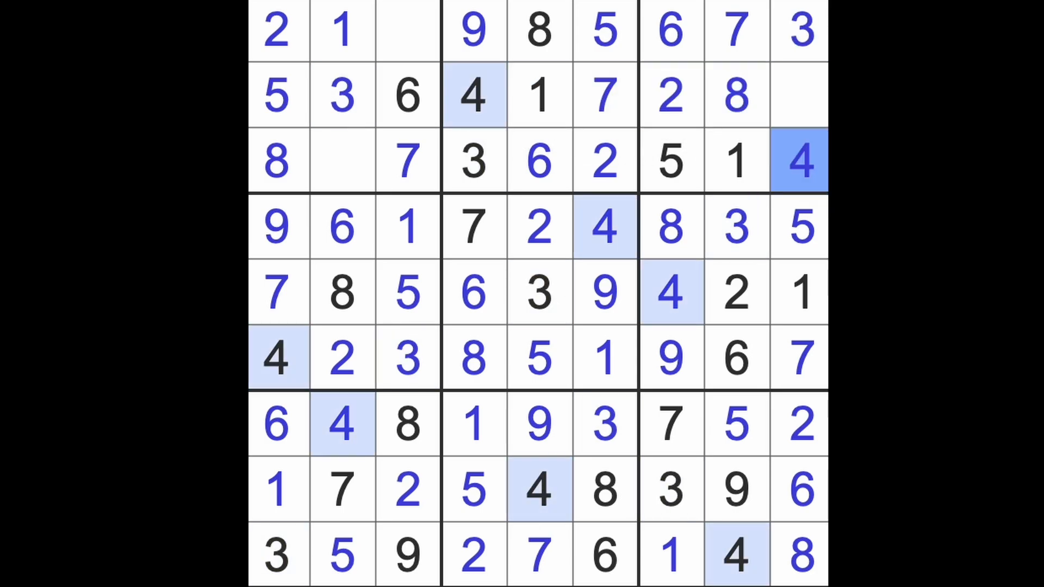
{"action": "left_click", "coordinate": [404, 161]}
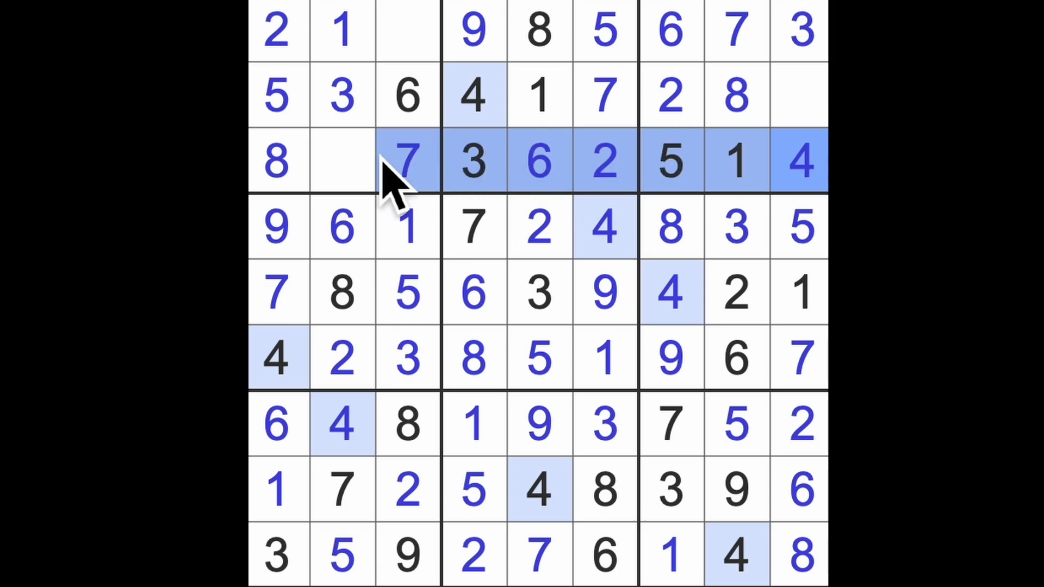
{"action": "left_click", "coordinate": [404, 27]}
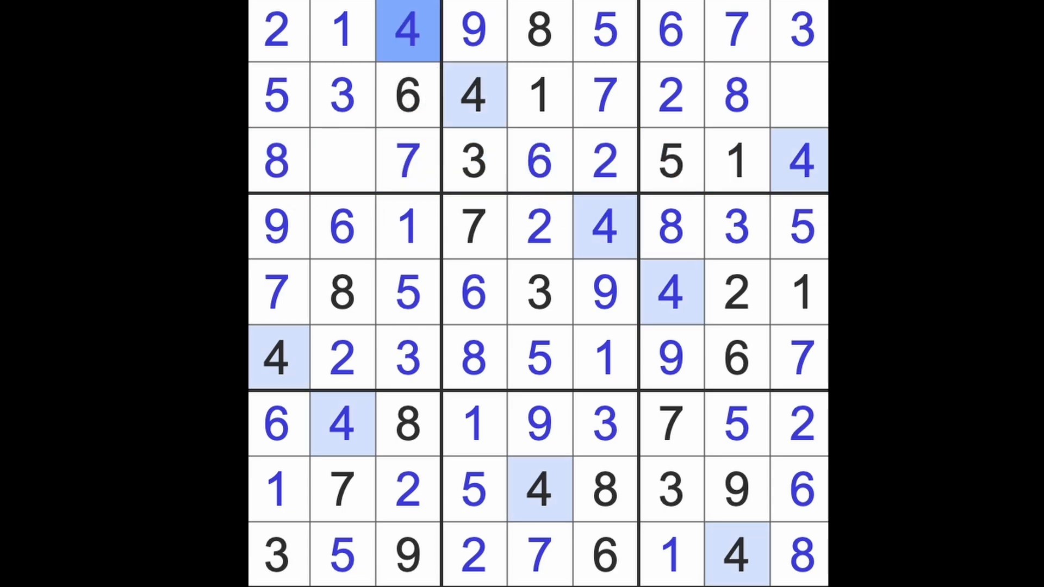
{"action": "left_click", "coordinate": [341, 161]}
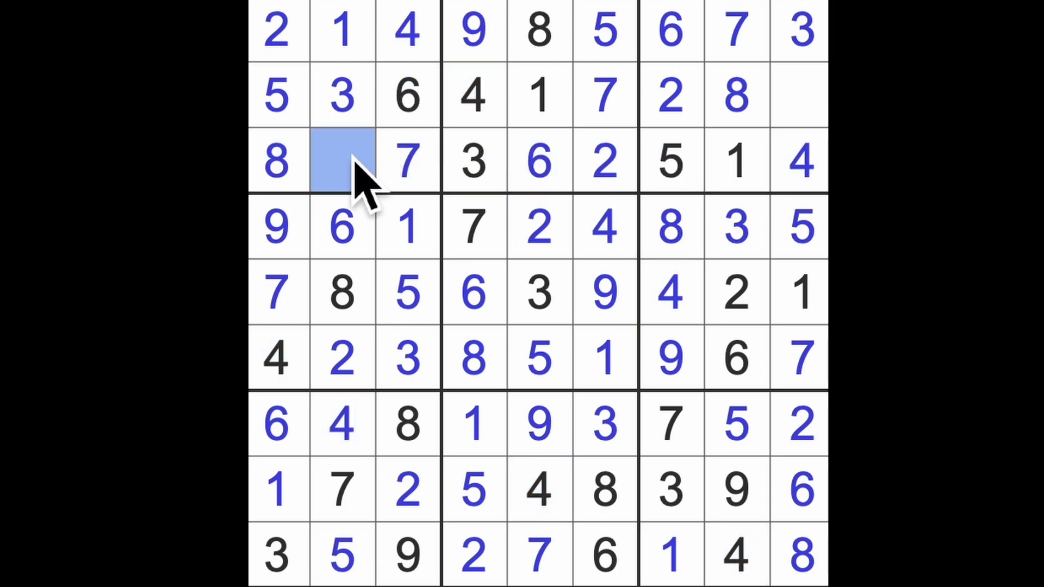
{"action": "type", "text": "9"}
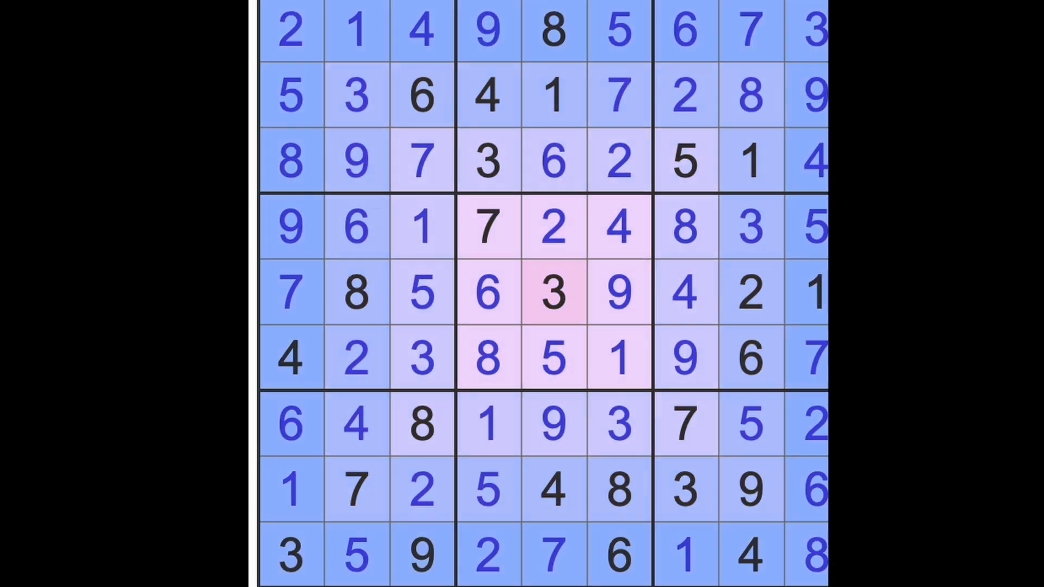
{"action": "left_click", "coordinate": [549, 292]}
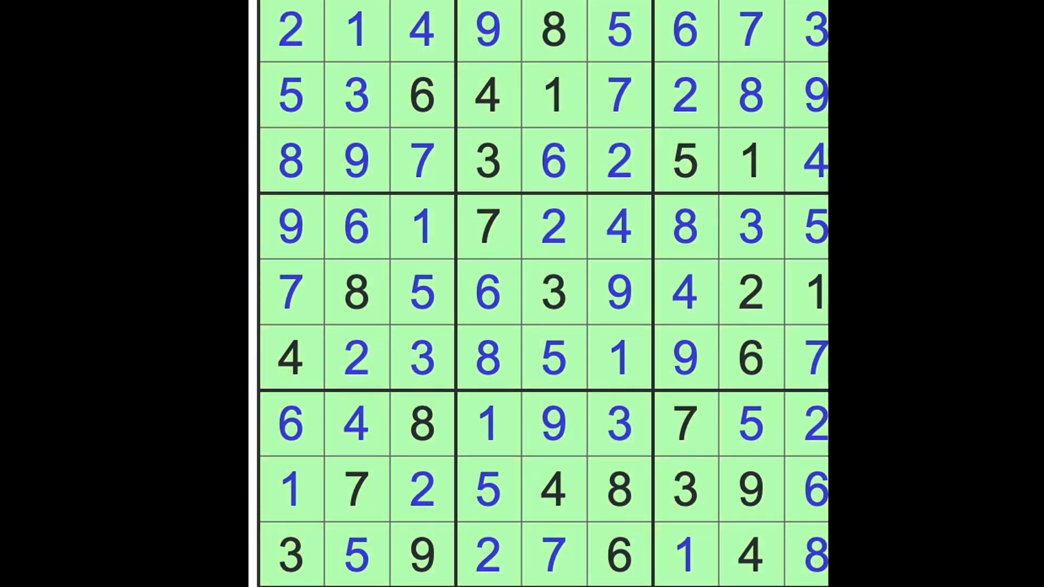